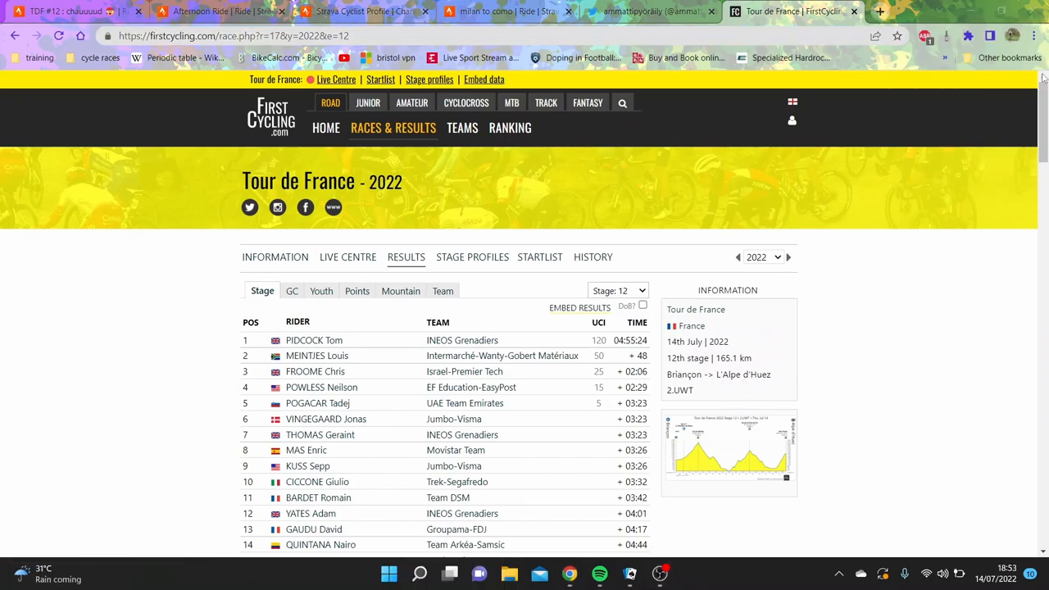
# - Scroll Bardet's ride to the 38:48 Alpe d'Huez segment and read its Top 10 leaderboard
pyautogui.scroll(-3)
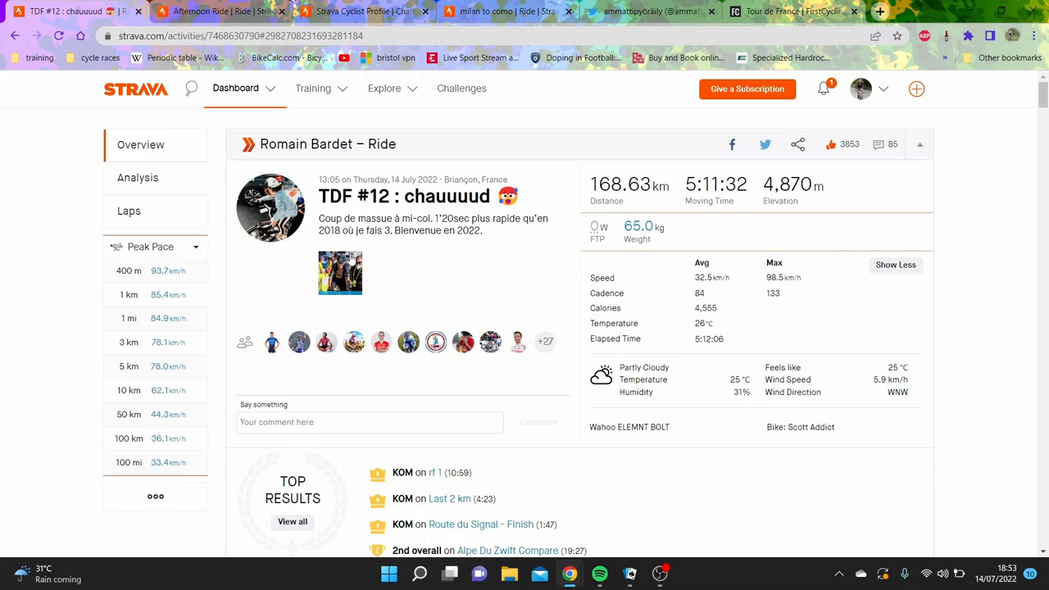
pyautogui.moveTo(1042, 322)
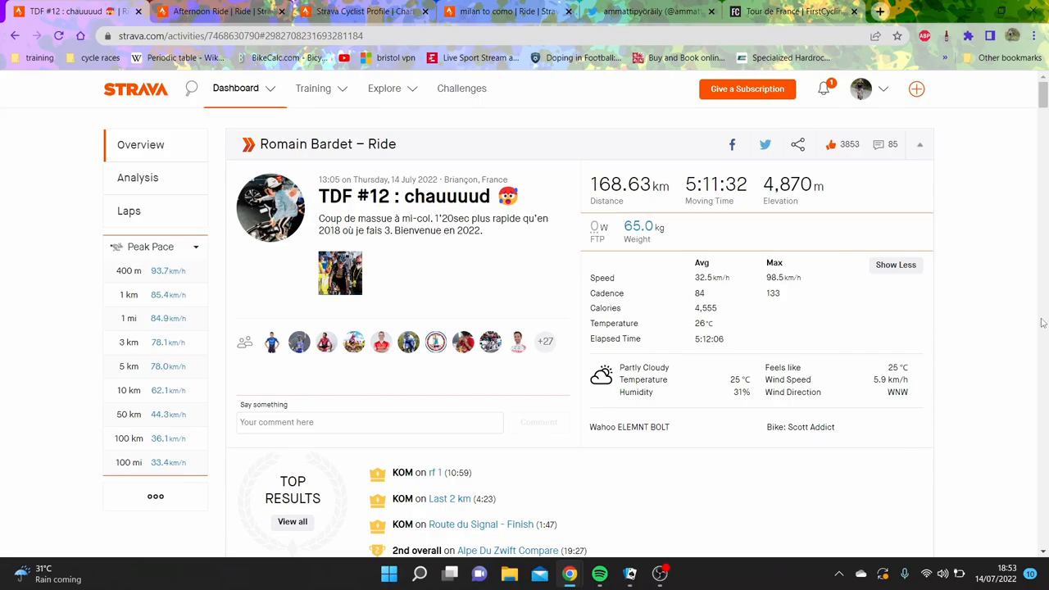
pyautogui.scroll(-3)
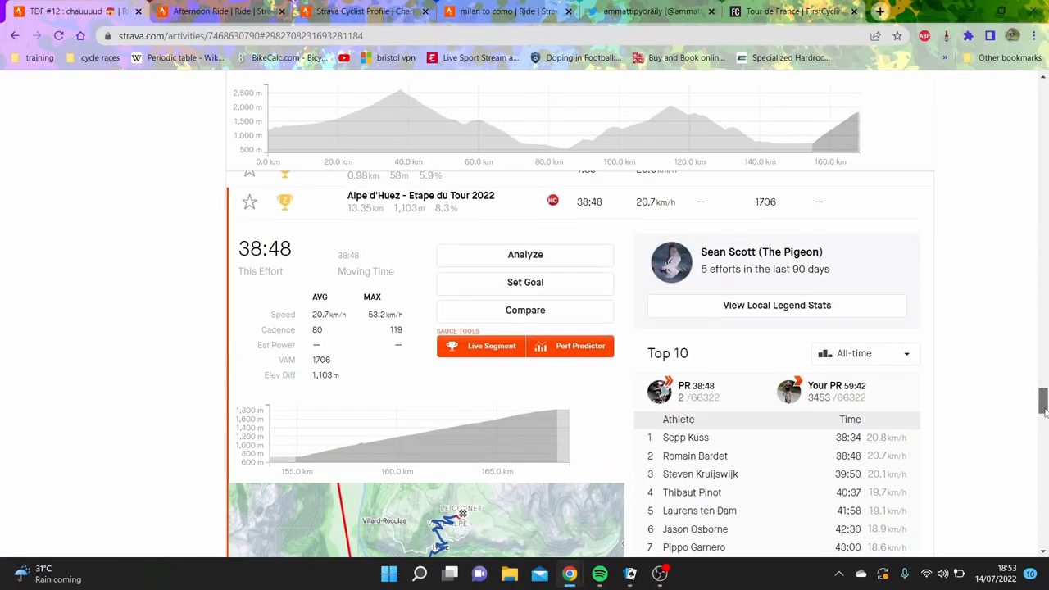
pyautogui.scroll(-3)
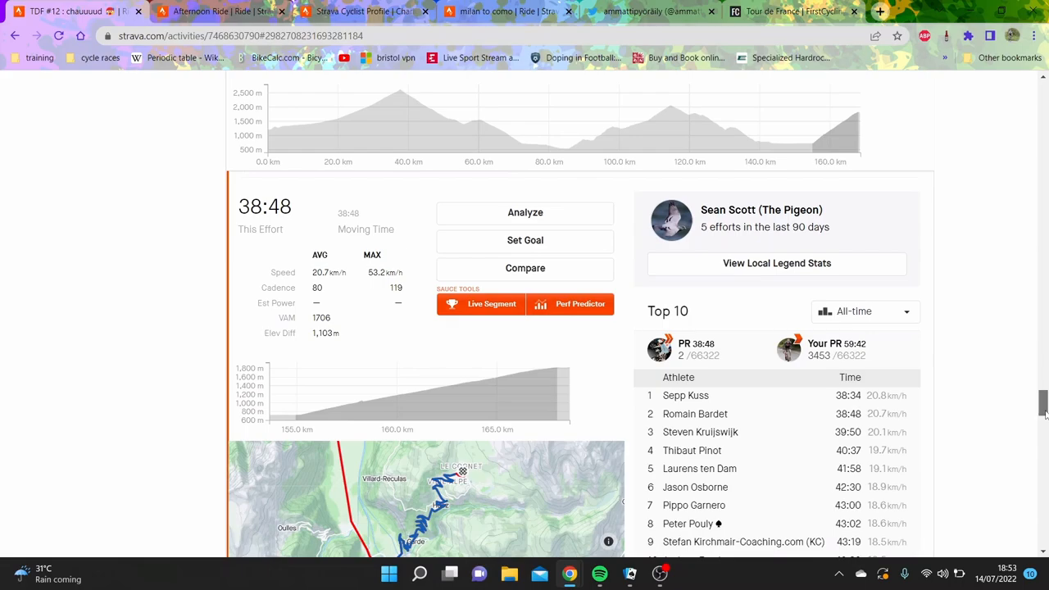
pyautogui.scroll(-3)
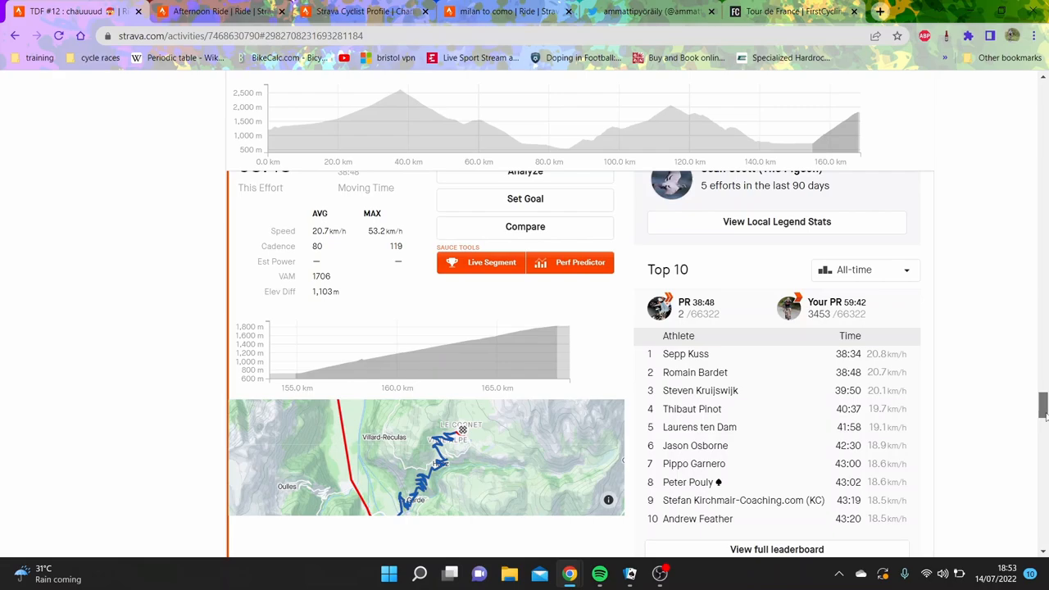
pyautogui.scroll(-3)
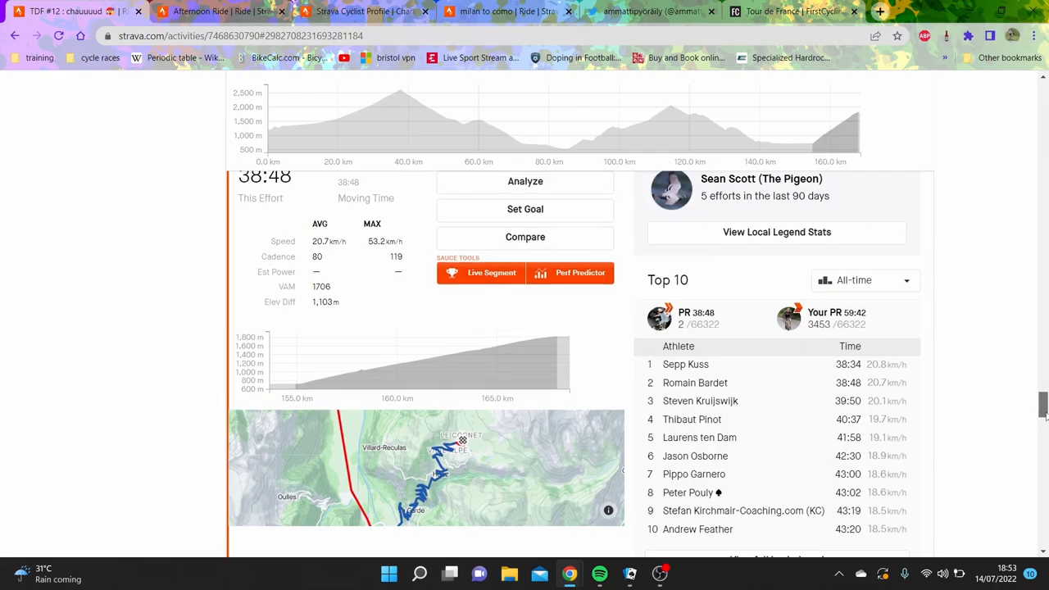
pyautogui.scroll(3)
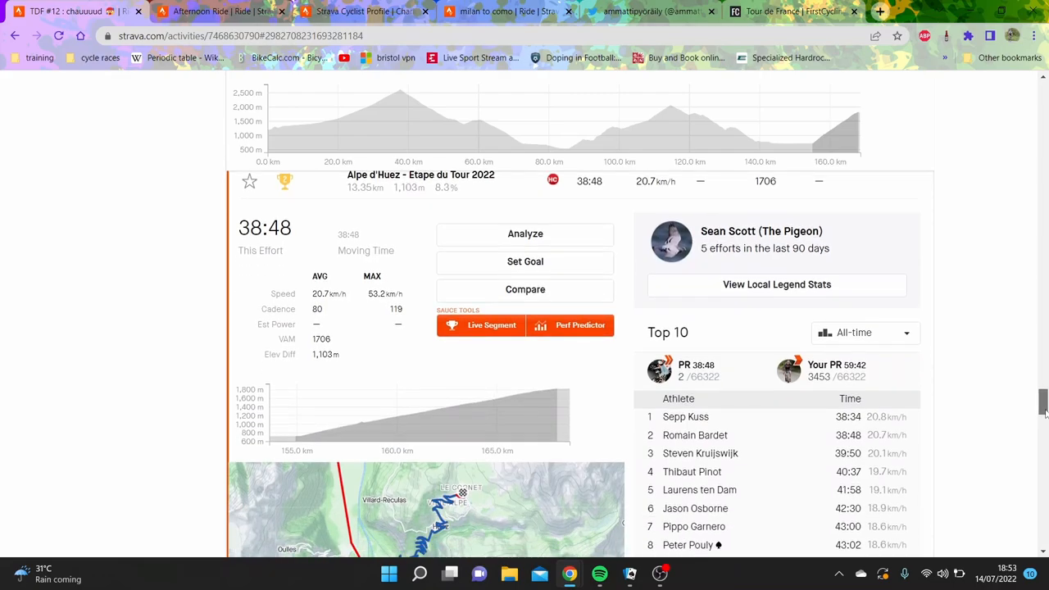
pyautogui.scroll(-3)
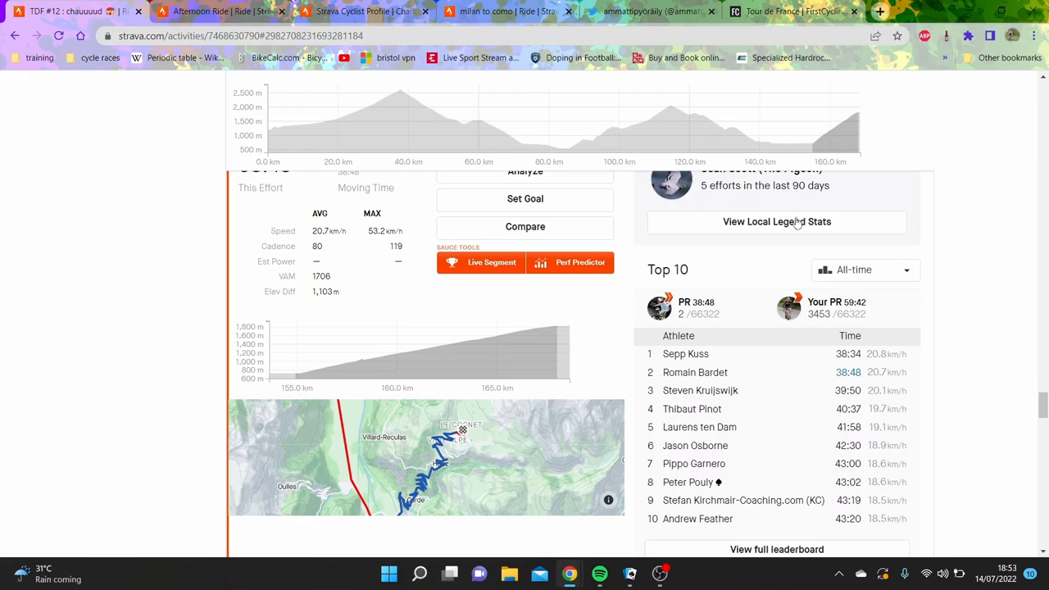
# - Return to the FirstCycling Tour de France 2022 stage 12 results
pyautogui.click(790, 10)
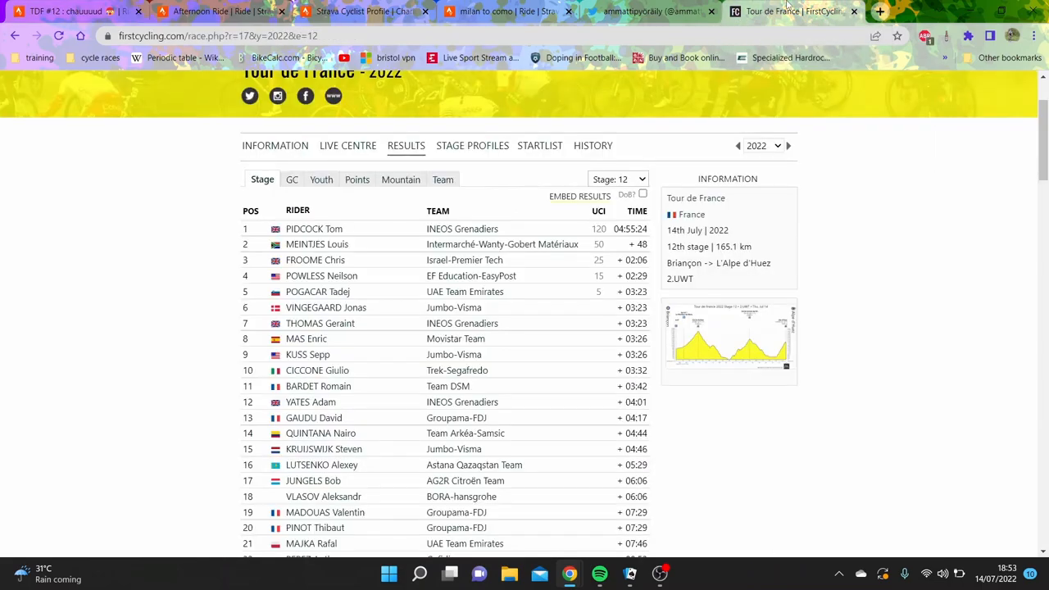
# - Switch to ammattipyöräily's tweets and scroll to the list of 54 sub-40-minute Alpe d'Huez climbs
pyautogui.click(648, 11)
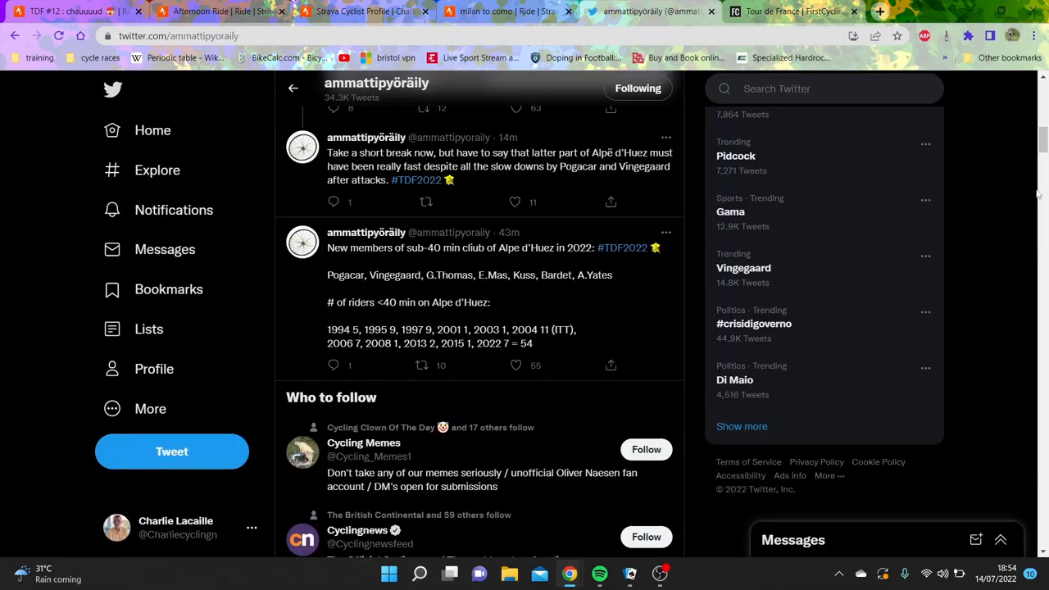
pyautogui.scroll(3)
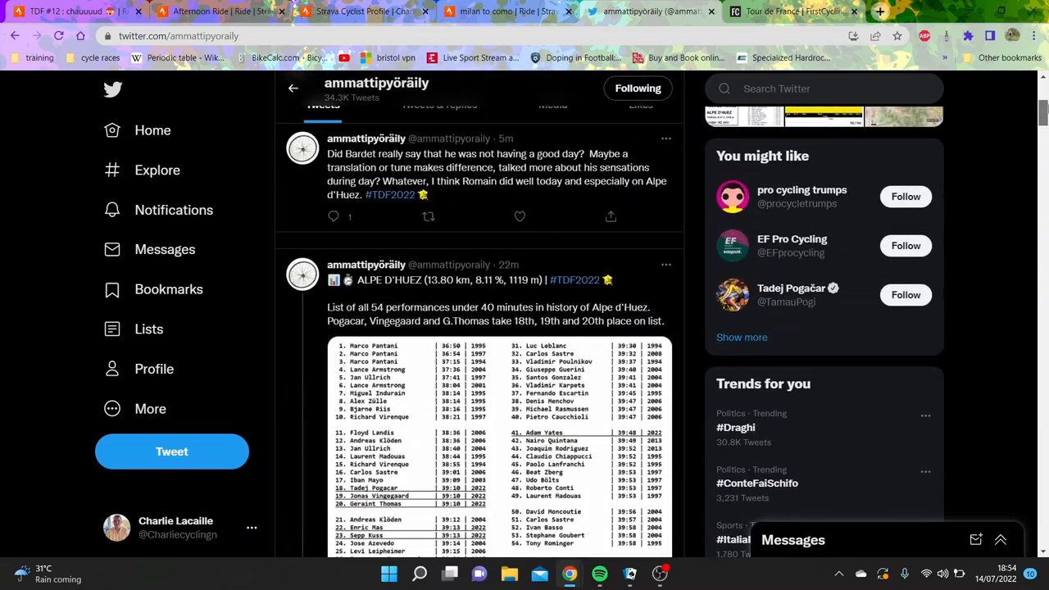
pyautogui.scroll(-3)
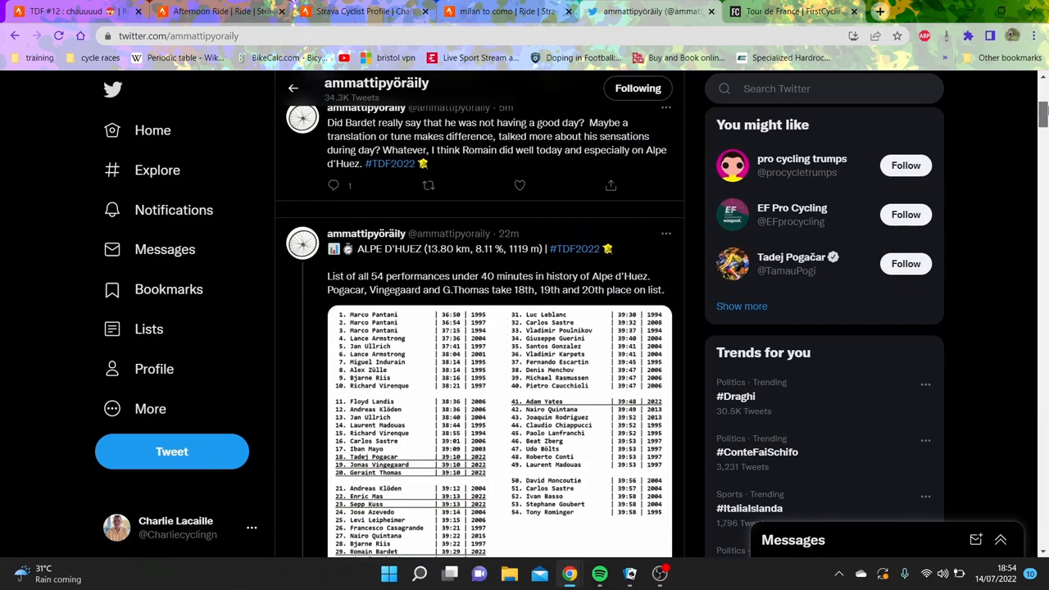
pyautogui.scroll(-3)
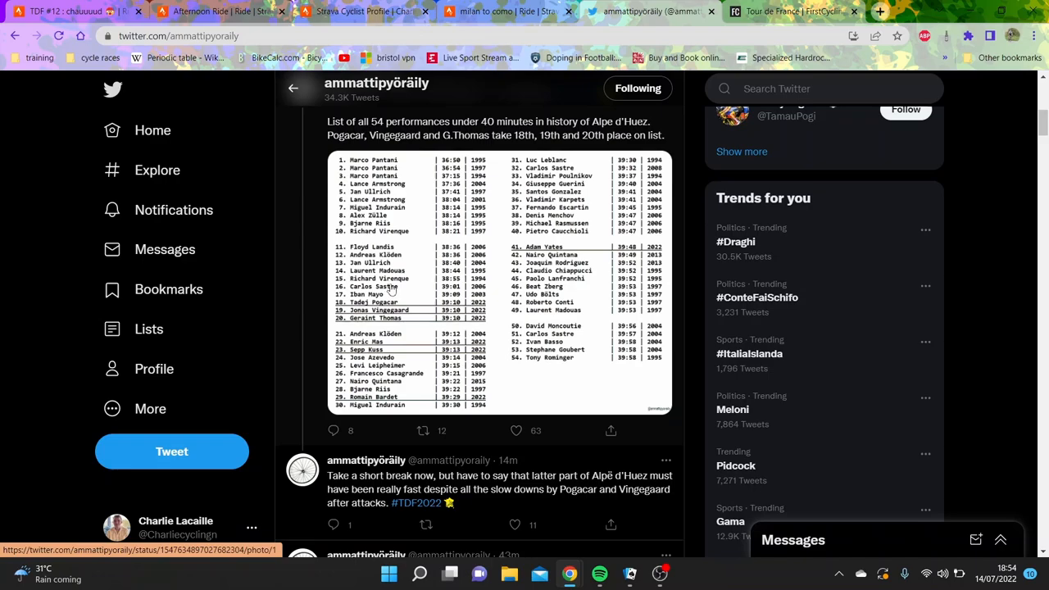
pyautogui.moveTo(400, 348)
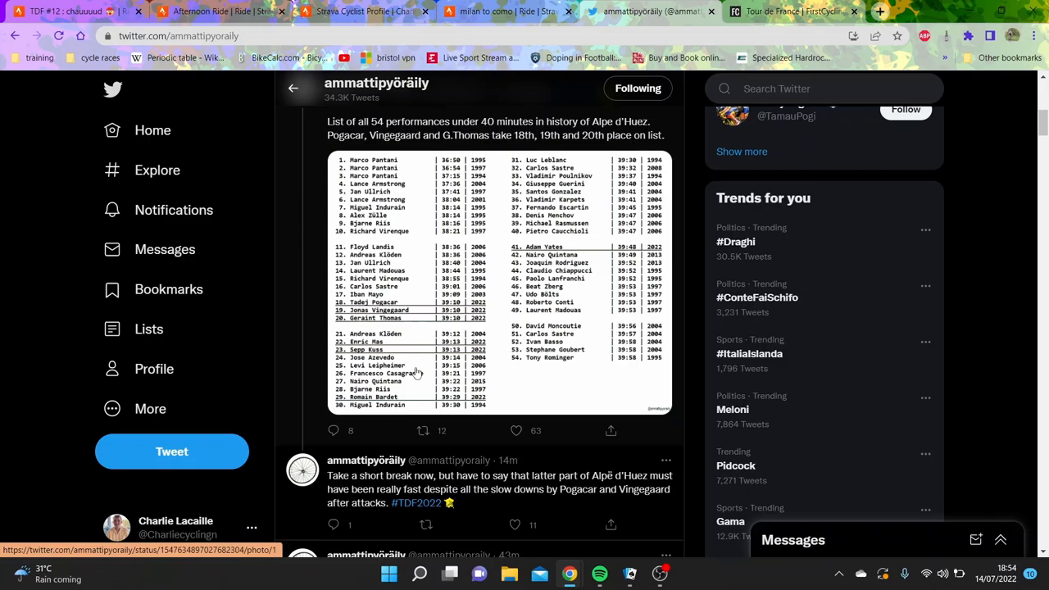
pyautogui.moveTo(416, 374)
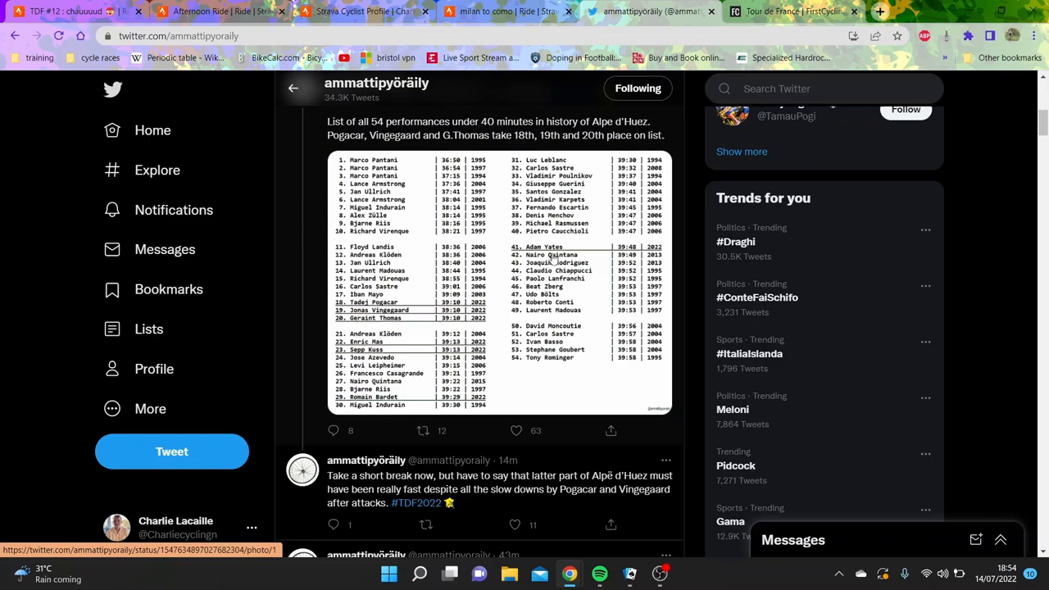
pyautogui.moveTo(620, 261)
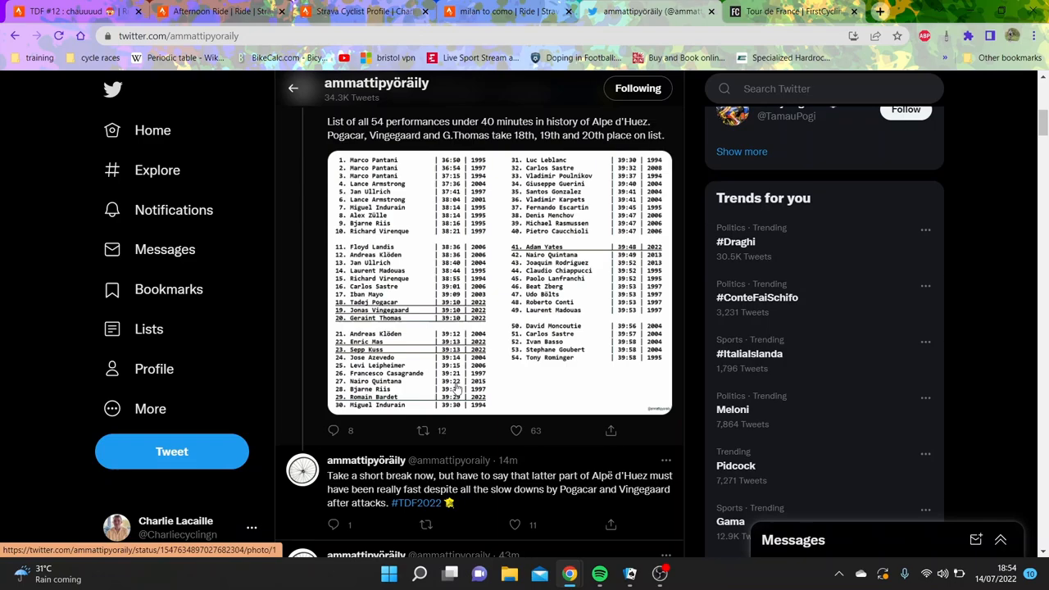
pyautogui.moveTo(456, 358)
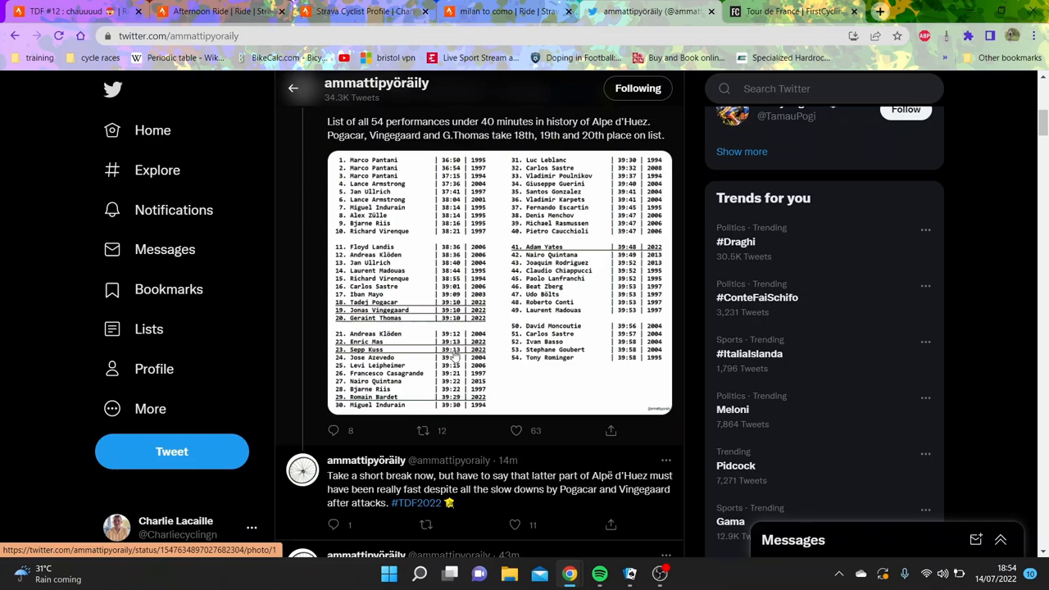
pyautogui.moveTo(457, 406)
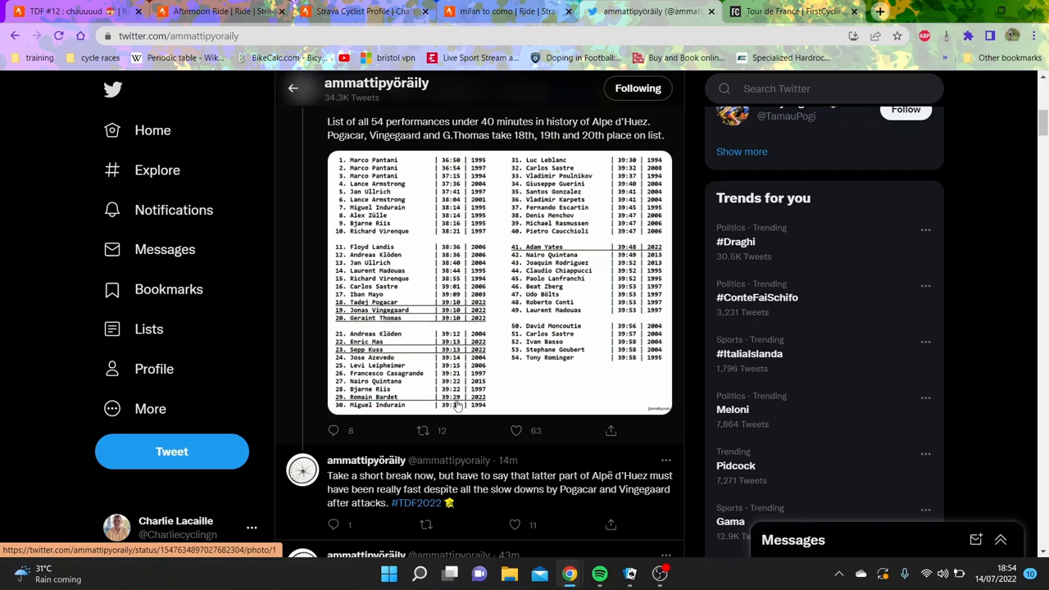
# - Read the tweets on the new sub-40 Alpe d'Huez club and the stage 12 GC
pyautogui.scroll(-3)
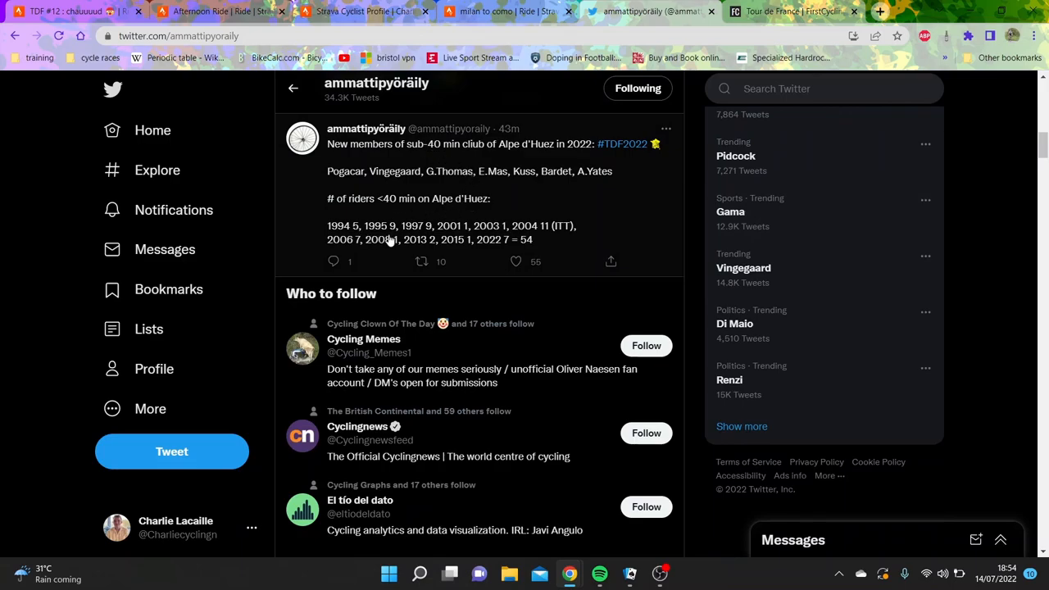
pyautogui.moveTo(418, 237)
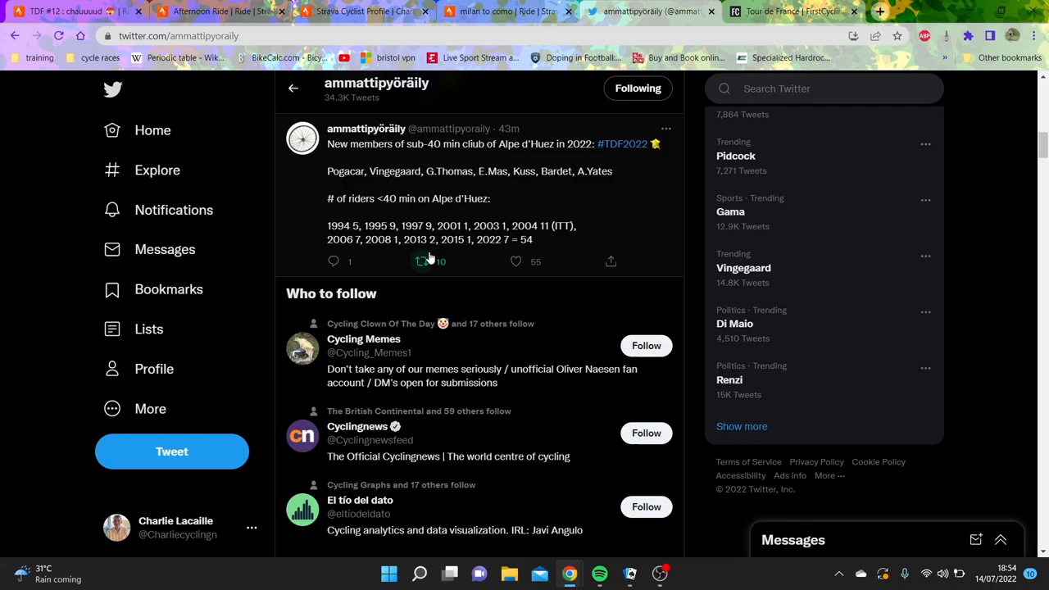
pyautogui.moveTo(479, 255)
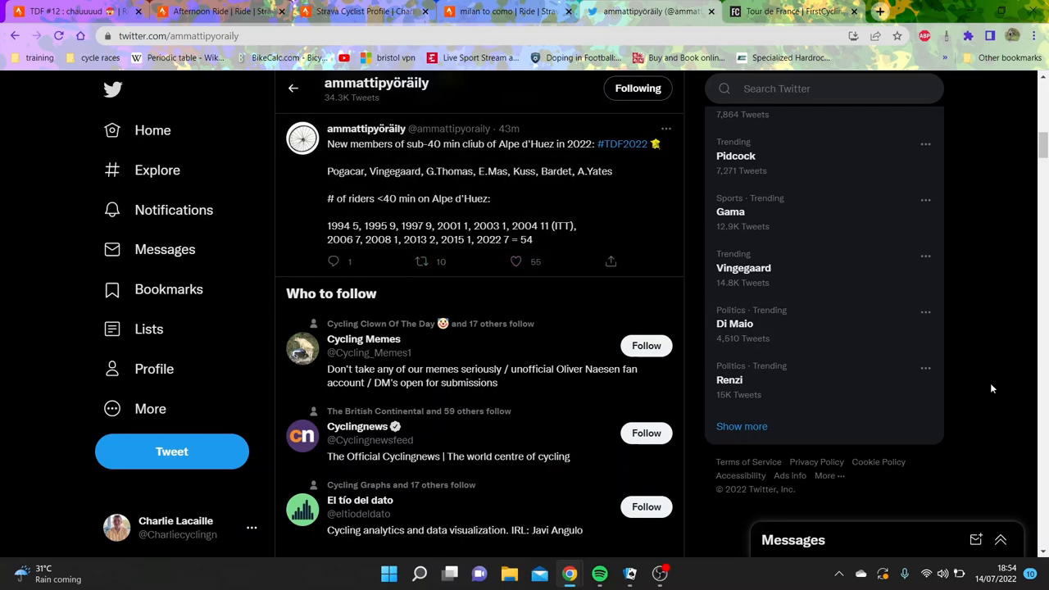
pyautogui.scroll(-3)
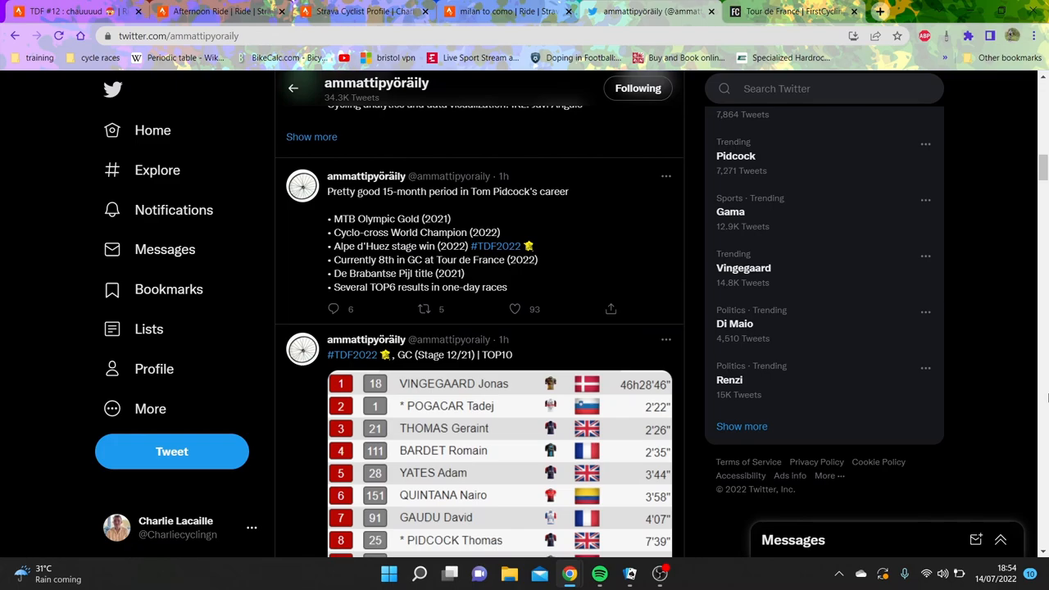
# - Open Sepp Kuss's Strava Afternoon Ride after a quick look back at the tweets
pyautogui.click(213, 11)
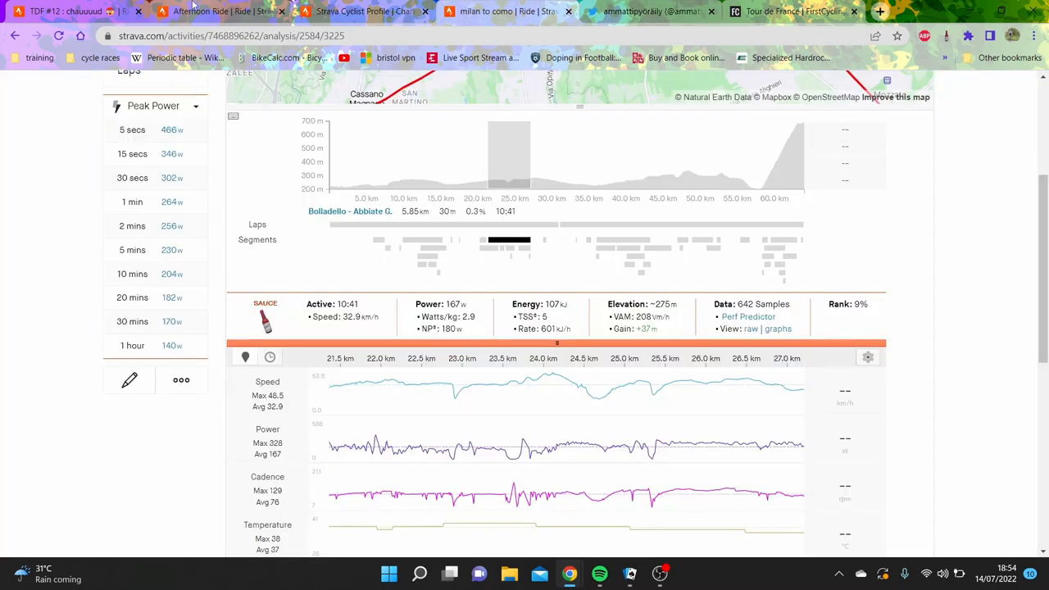
pyautogui.click(509, 10)
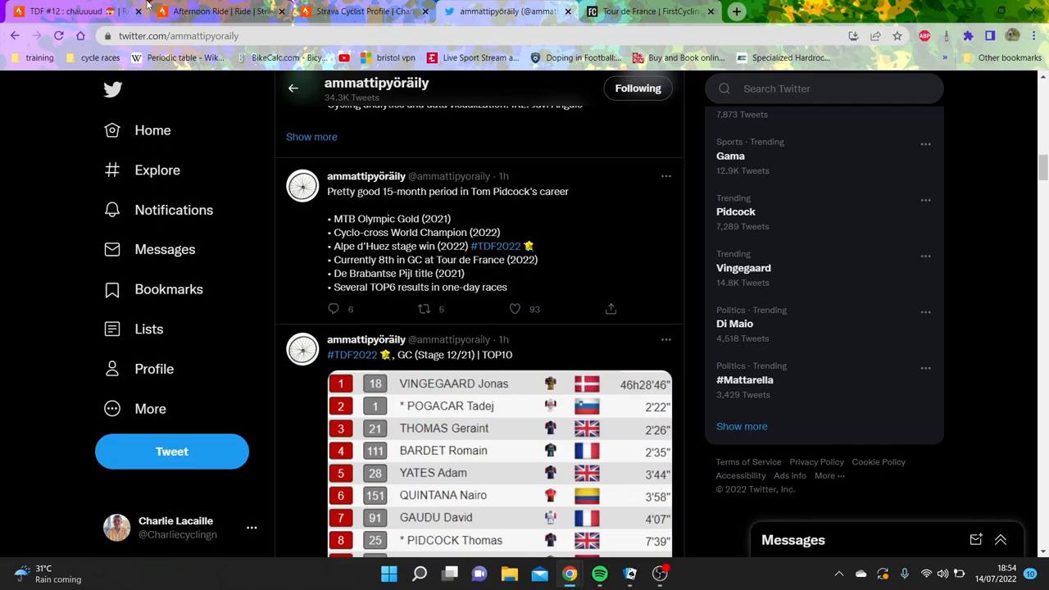
pyautogui.click(216, 10)
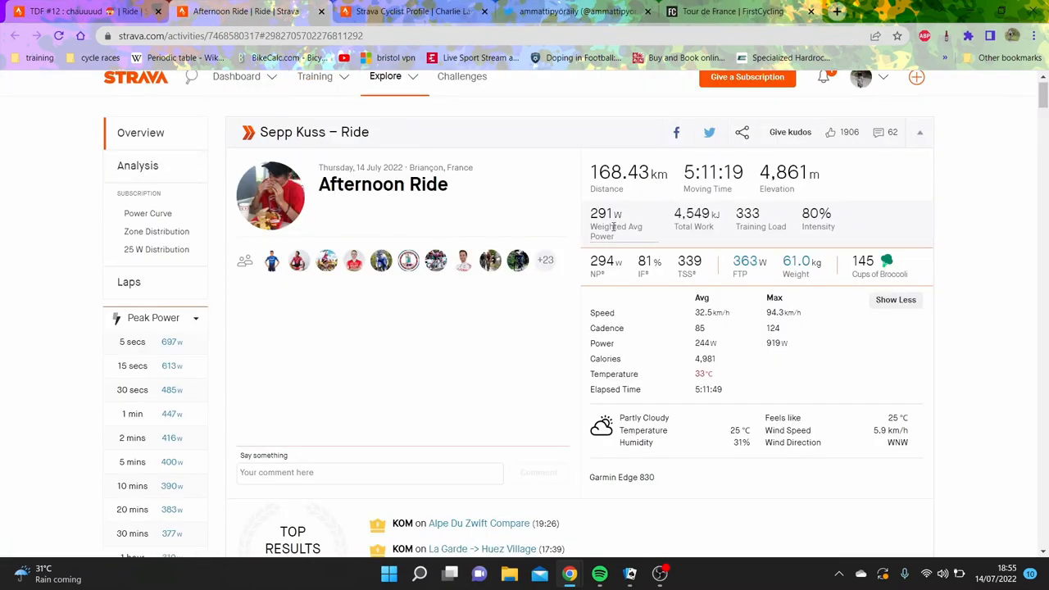
# - Open the ride's analysis charts and focus them on the Col du Glandon climb segment
pyautogui.click(137, 166)
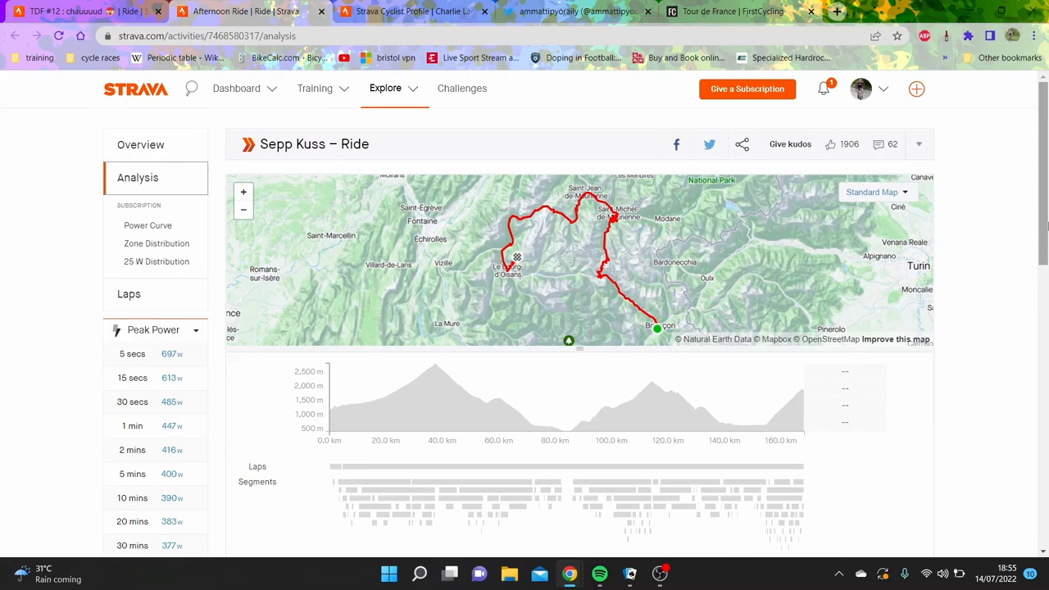
pyautogui.scroll(-3)
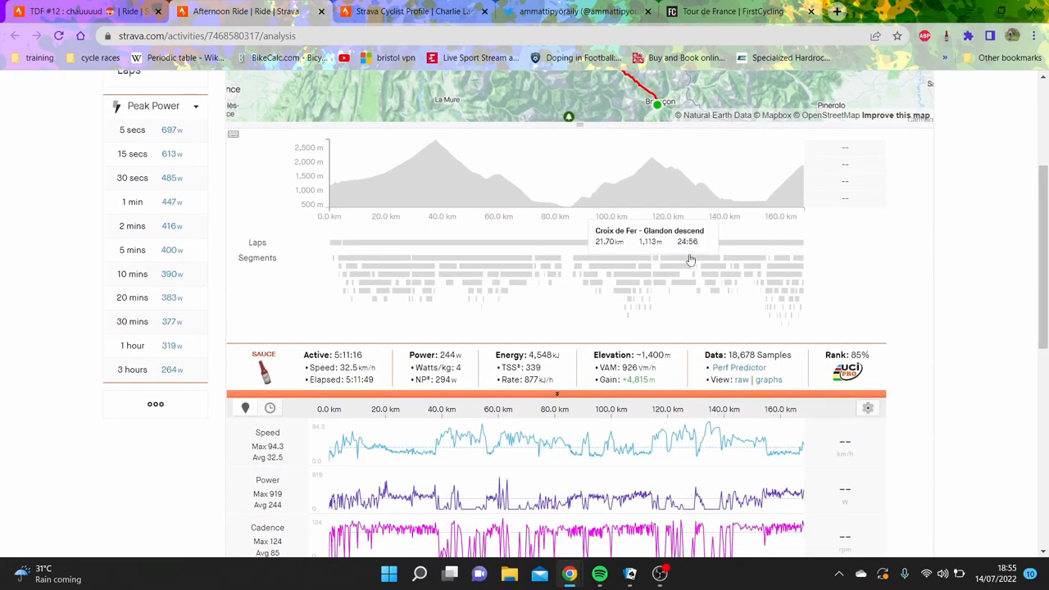
pyautogui.click(385, 266)
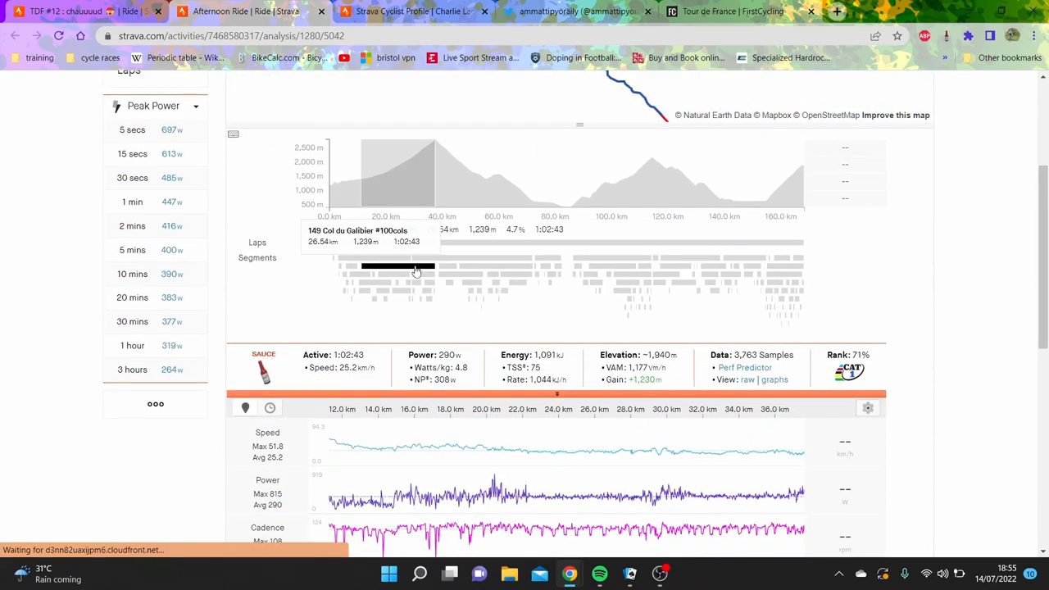
pyautogui.moveTo(423, 277)
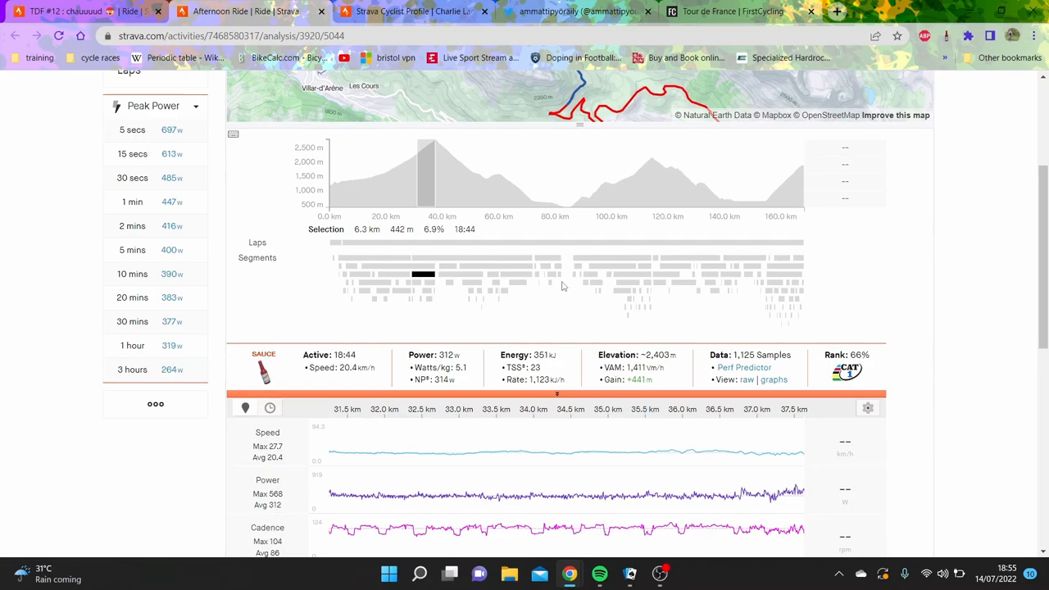
pyautogui.moveTo(641, 279)
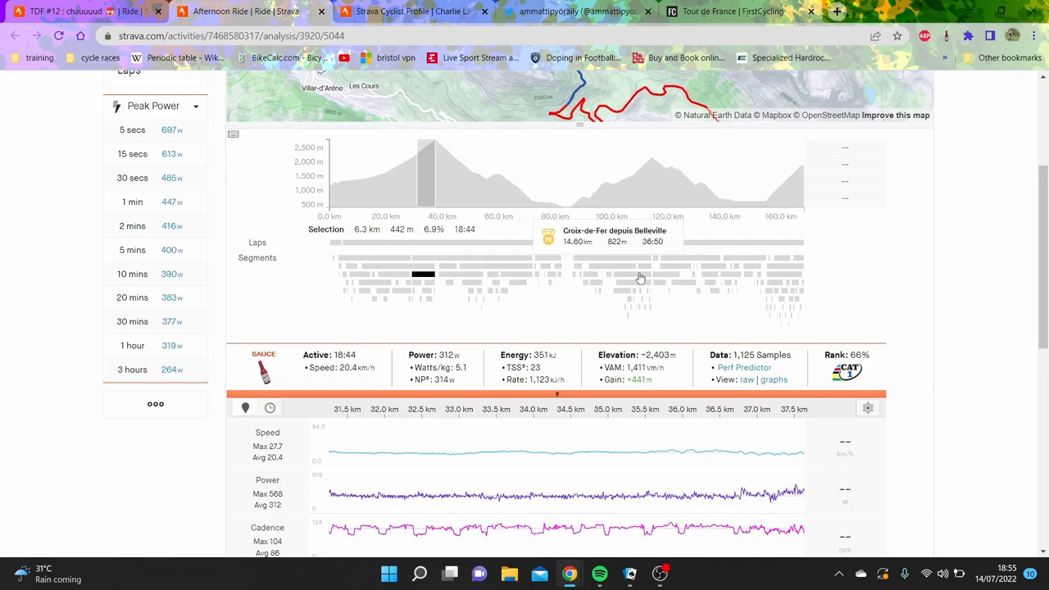
pyautogui.moveTo(627, 263)
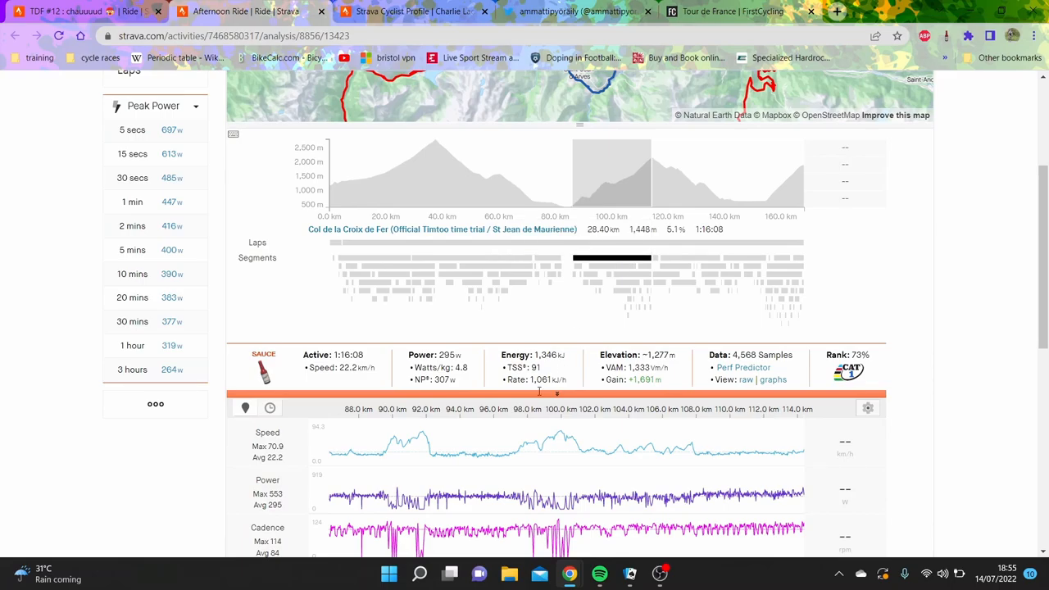
pyautogui.moveTo(519, 453)
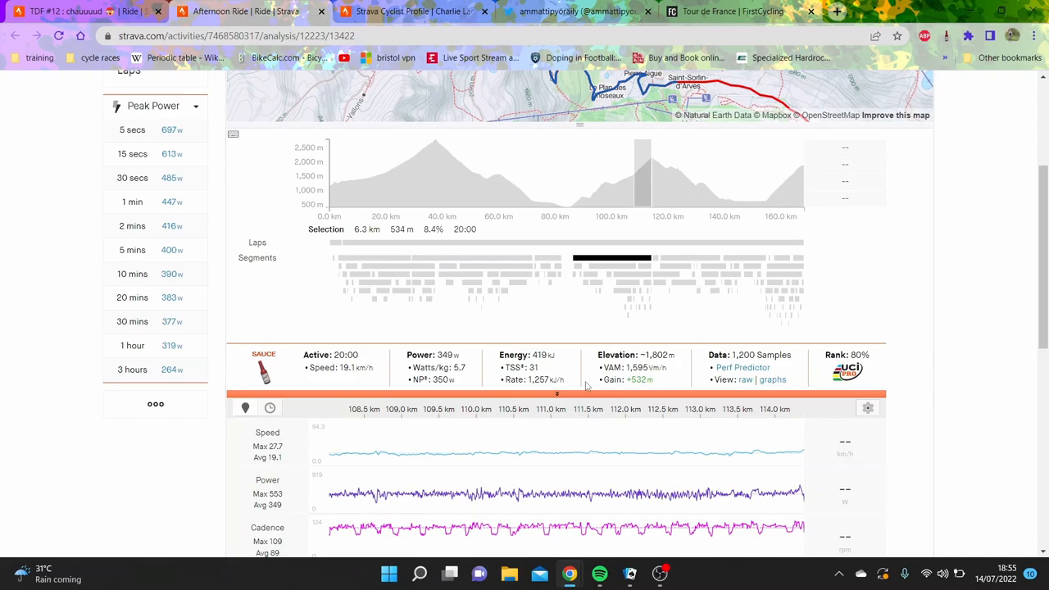
pyautogui.moveTo(667, 177)
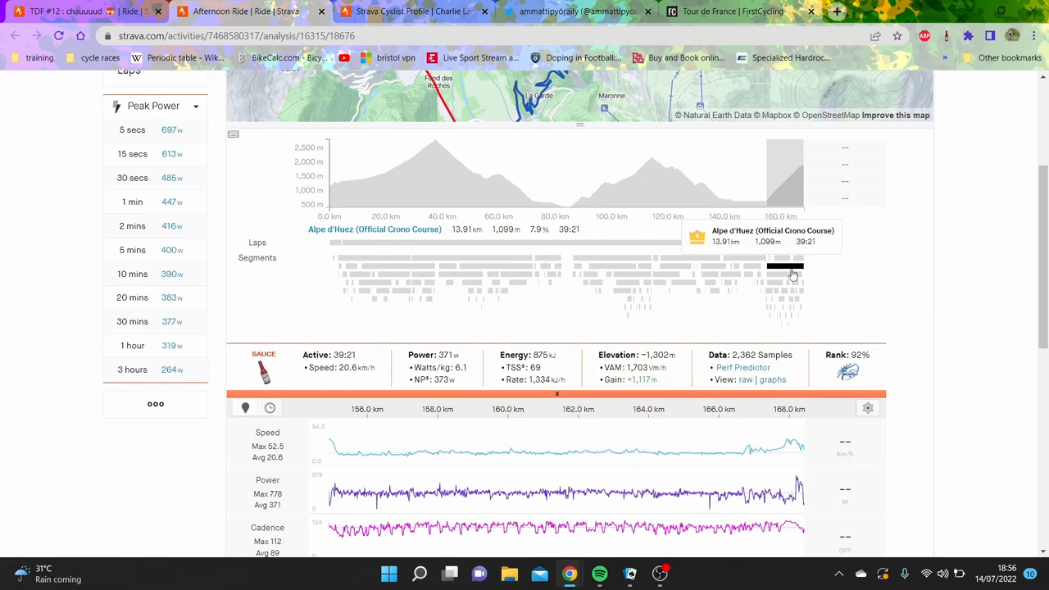
pyautogui.scroll(-3)
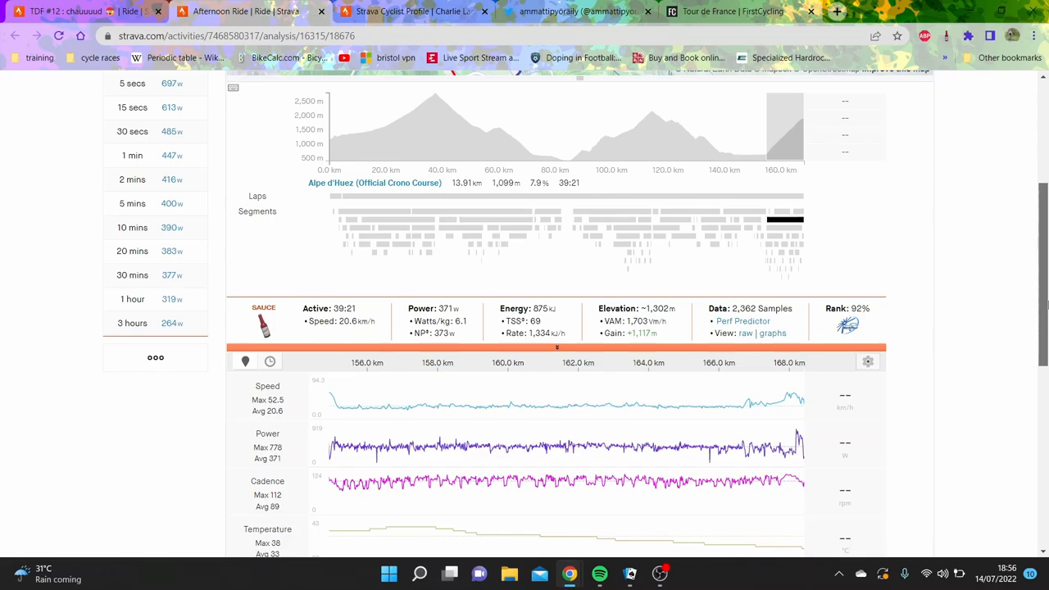
pyautogui.scroll(3)
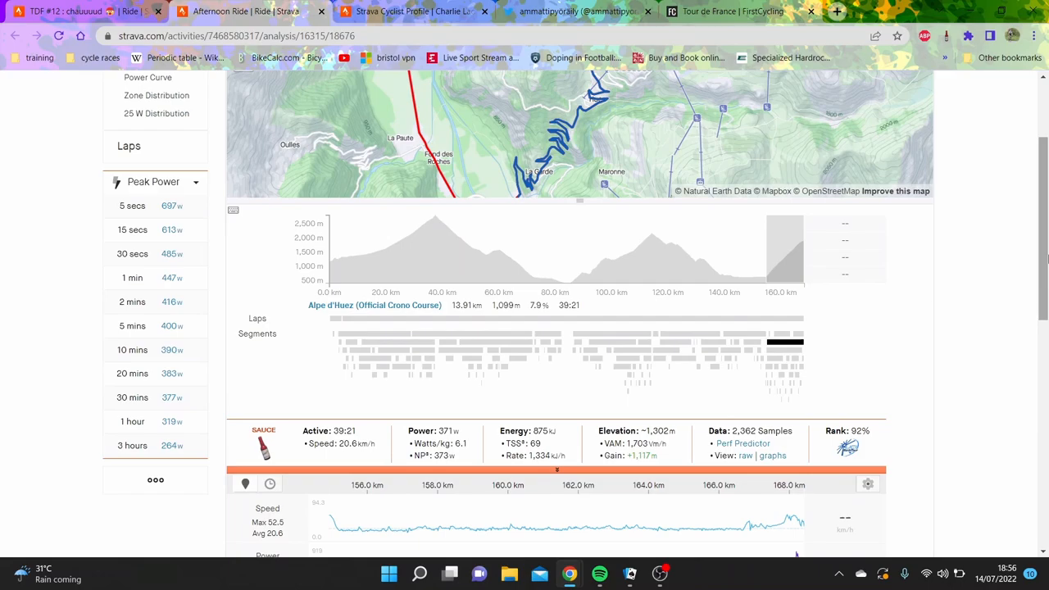
pyautogui.moveTo(721, 12)
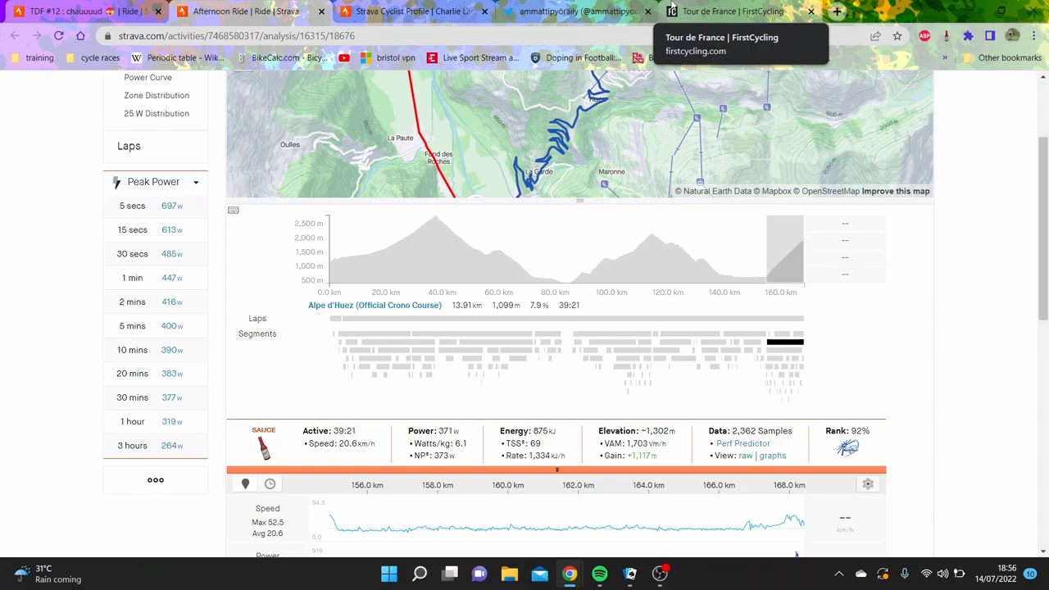
pyautogui.moveTo(600, 217)
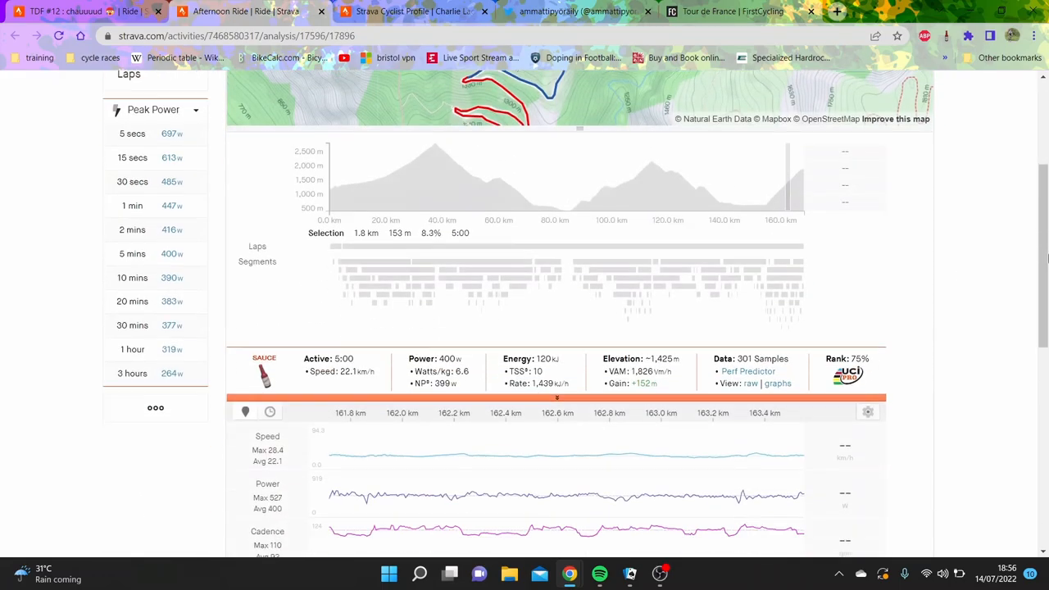
# - Scroll down to the speed, power and cadence charts for the selected 5.4 km, 372 W stretch
pyautogui.scroll(-3)
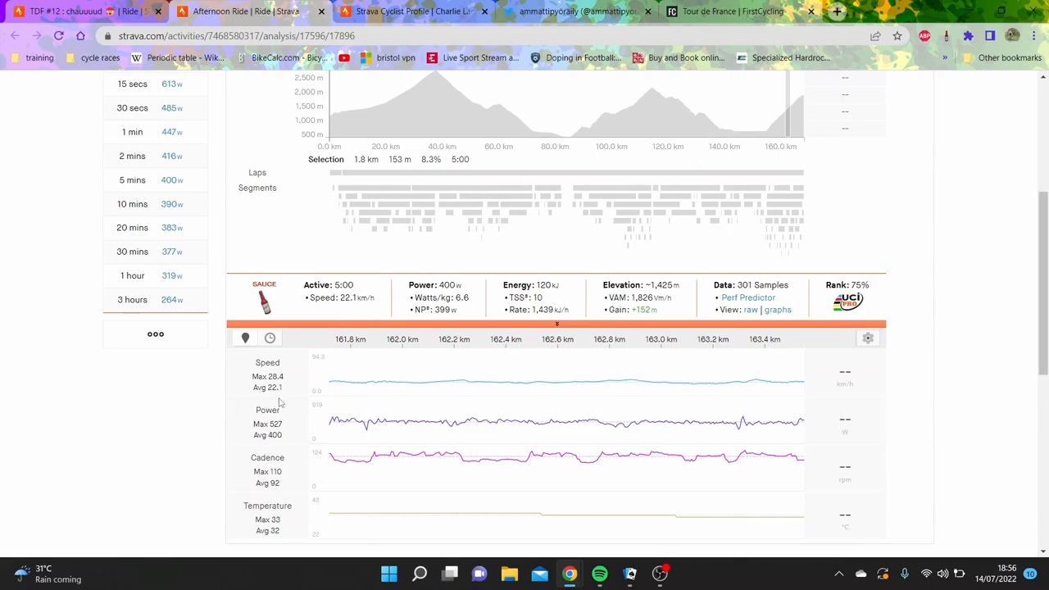
pyautogui.moveTo(374, 387)
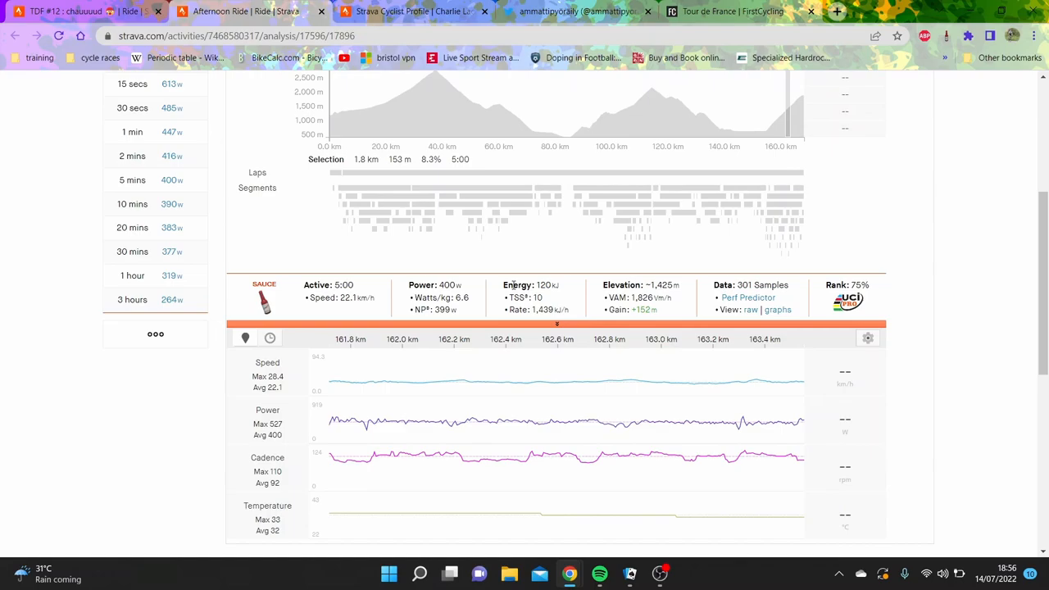
pyautogui.moveTo(518, 285)
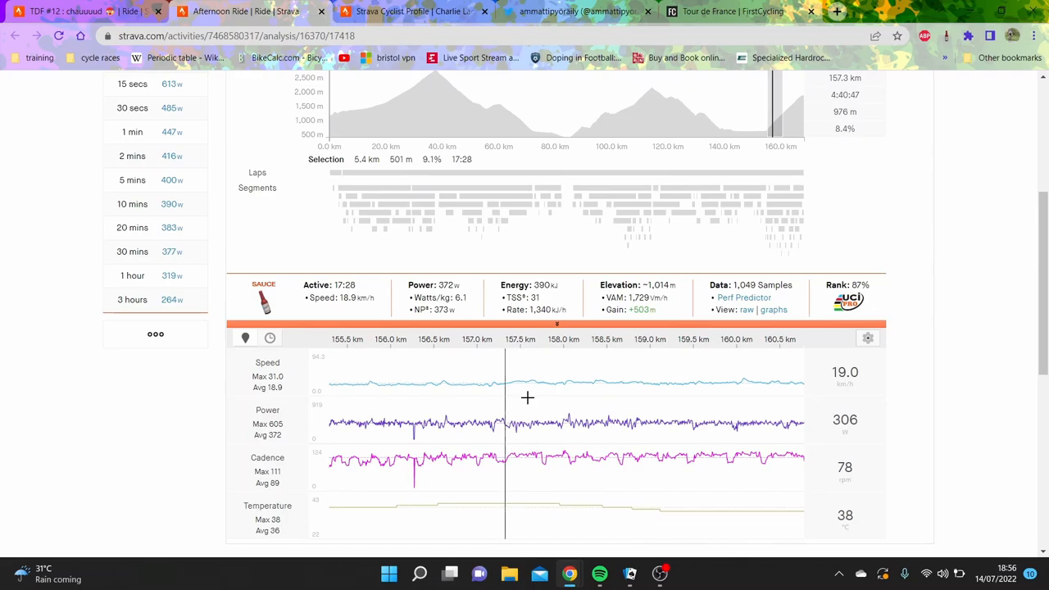
pyautogui.moveTo(626, 402)
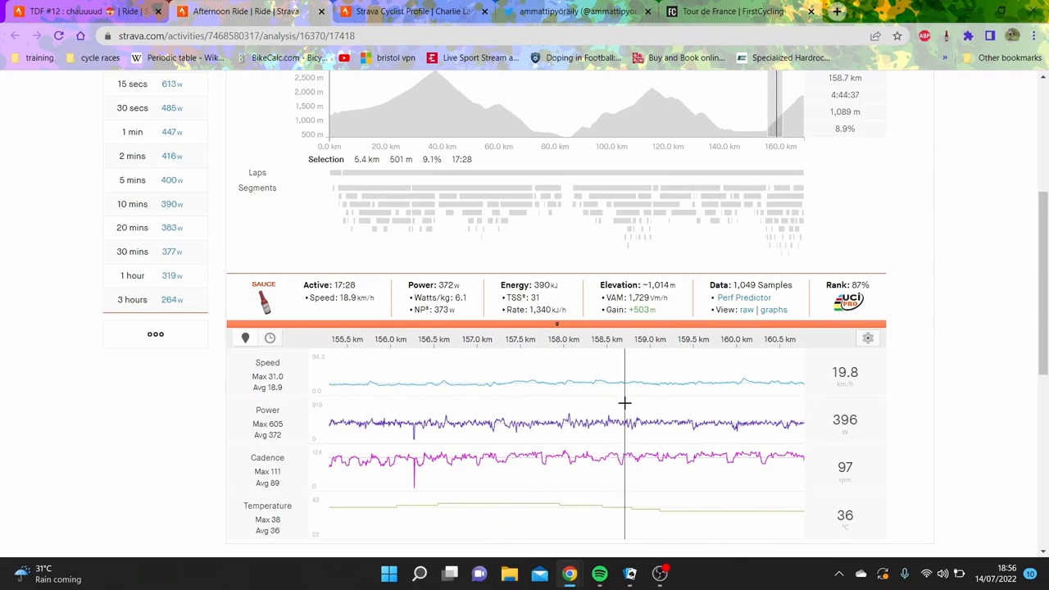
pyautogui.moveTo(626, 404)
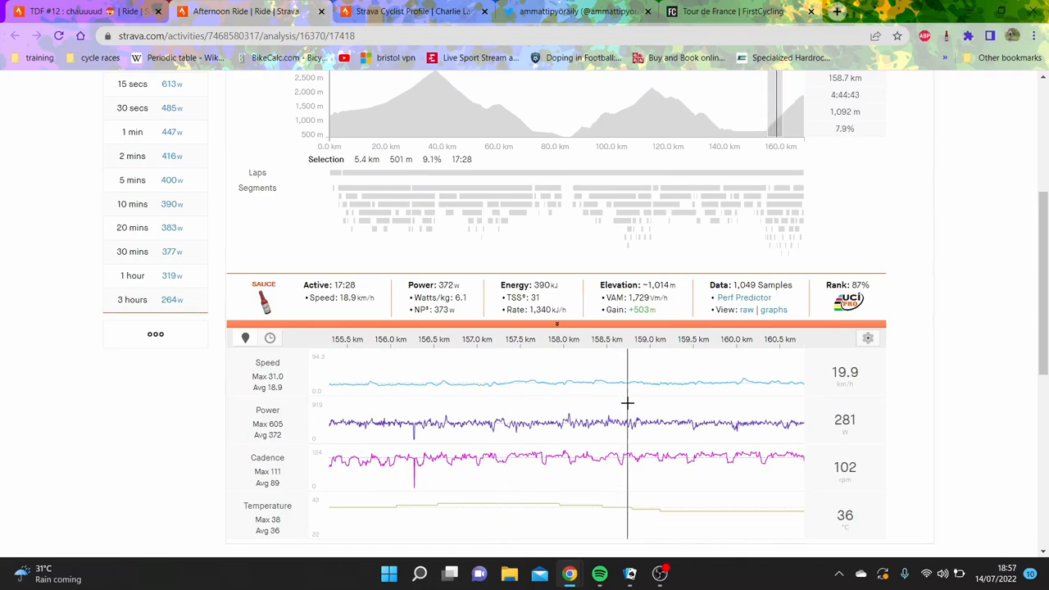
pyautogui.moveTo(810, 199)
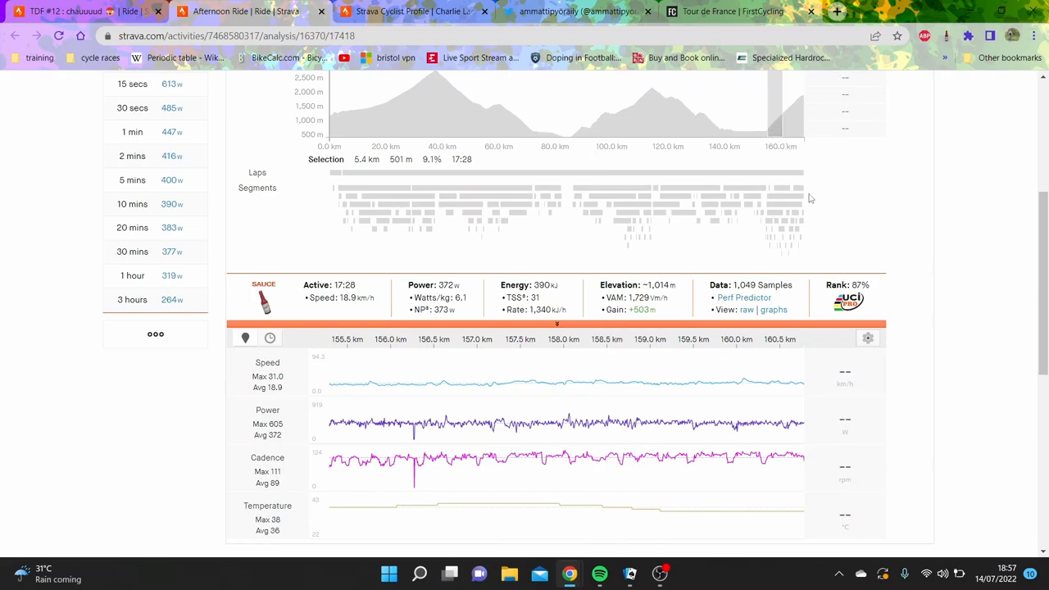
pyautogui.moveTo(802, 197)
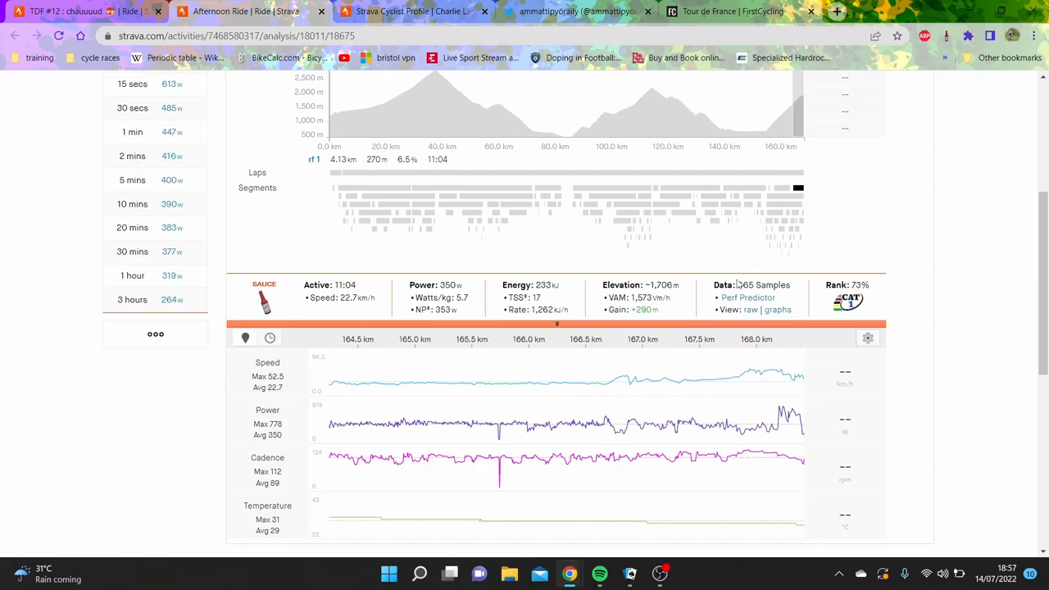
pyautogui.moveTo(800, 220)
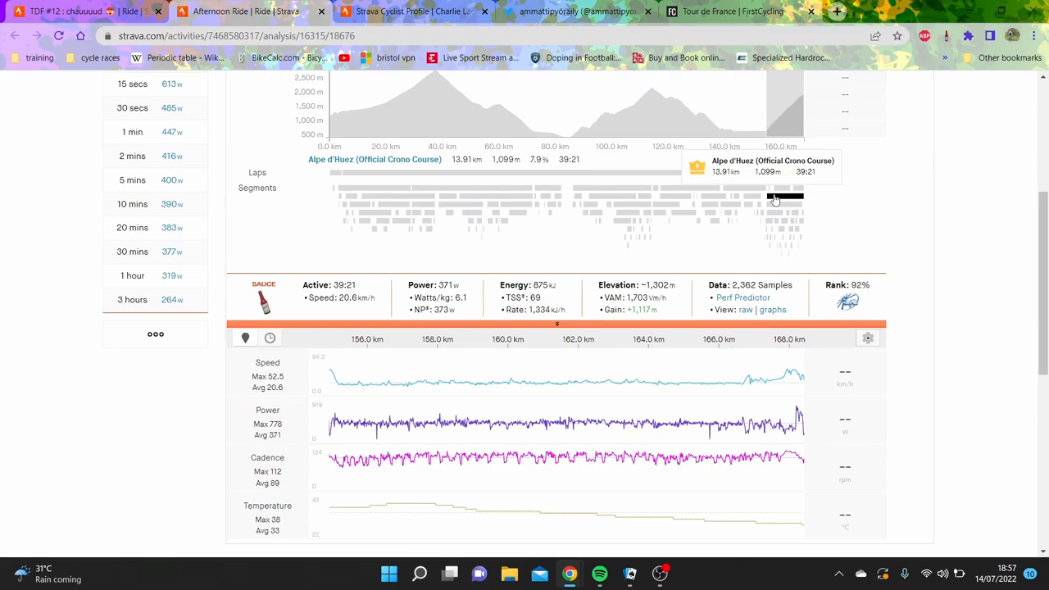
pyautogui.moveTo(744, 354)
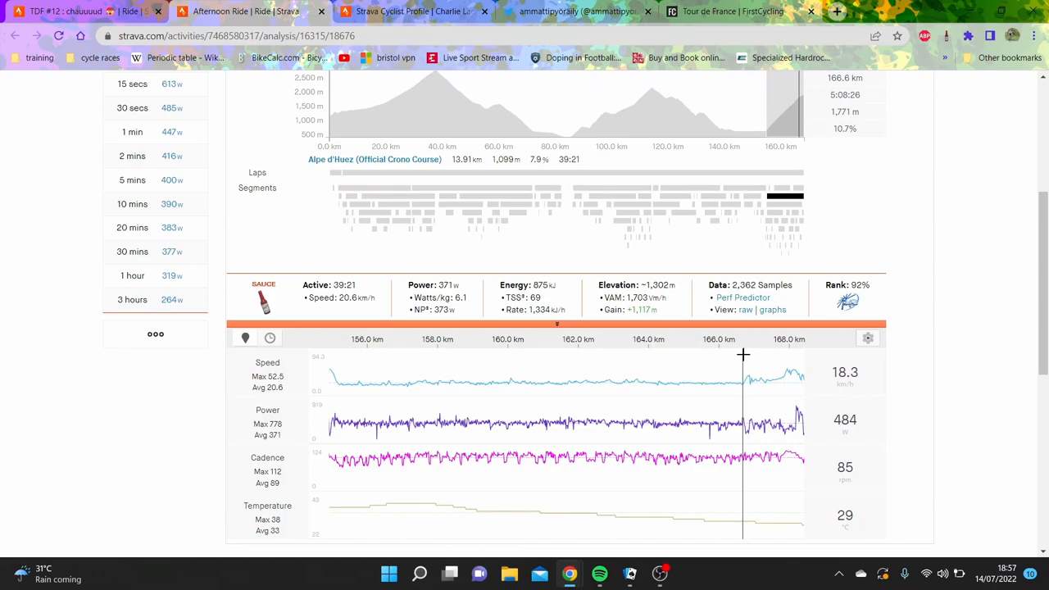
pyautogui.moveTo(735, 426)
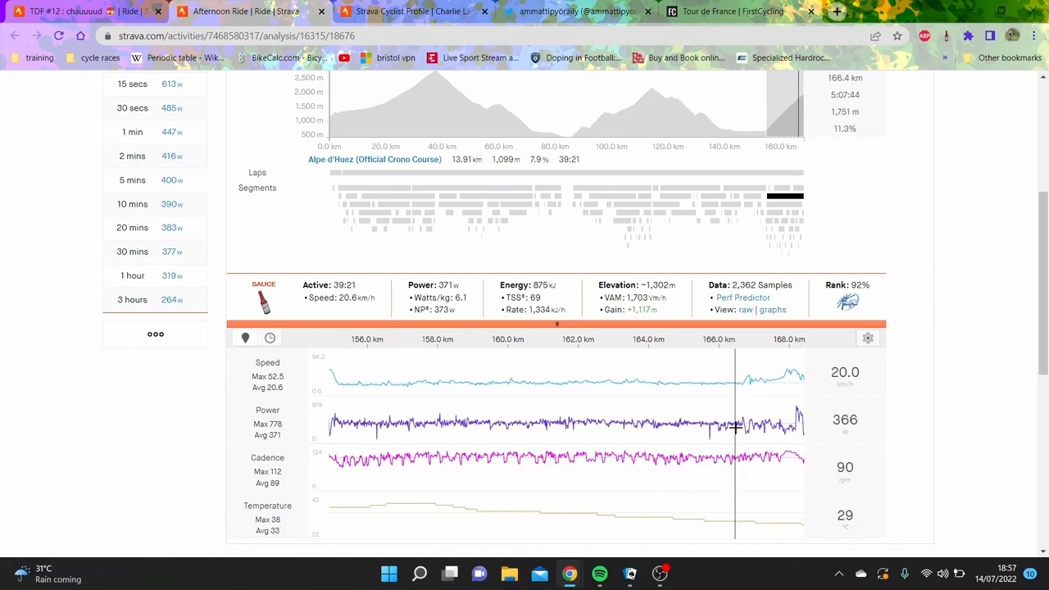
pyautogui.moveTo(731, 426)
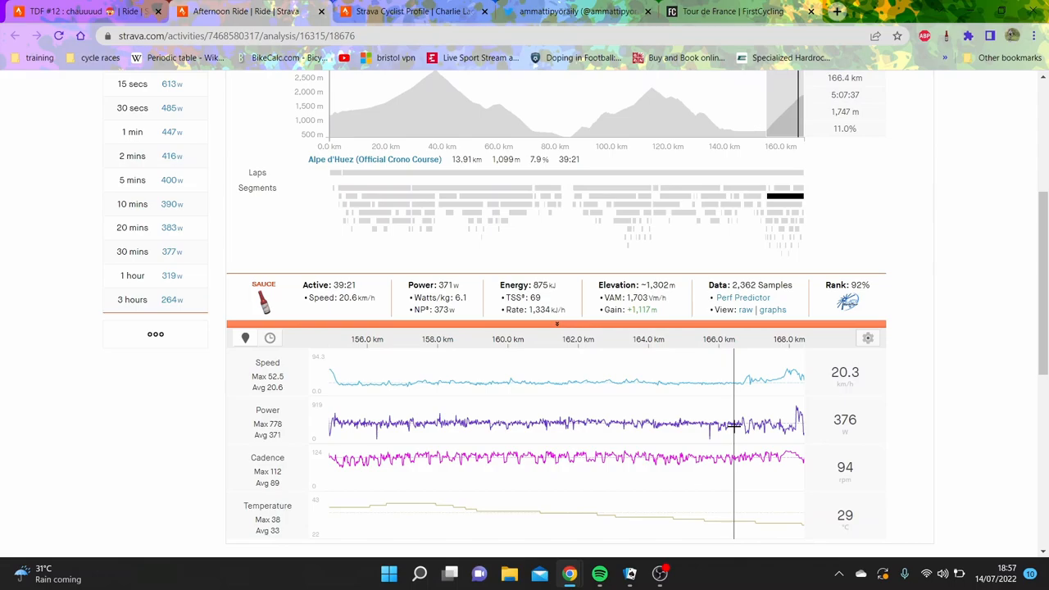
pyautogui.moveTo(210, 216)
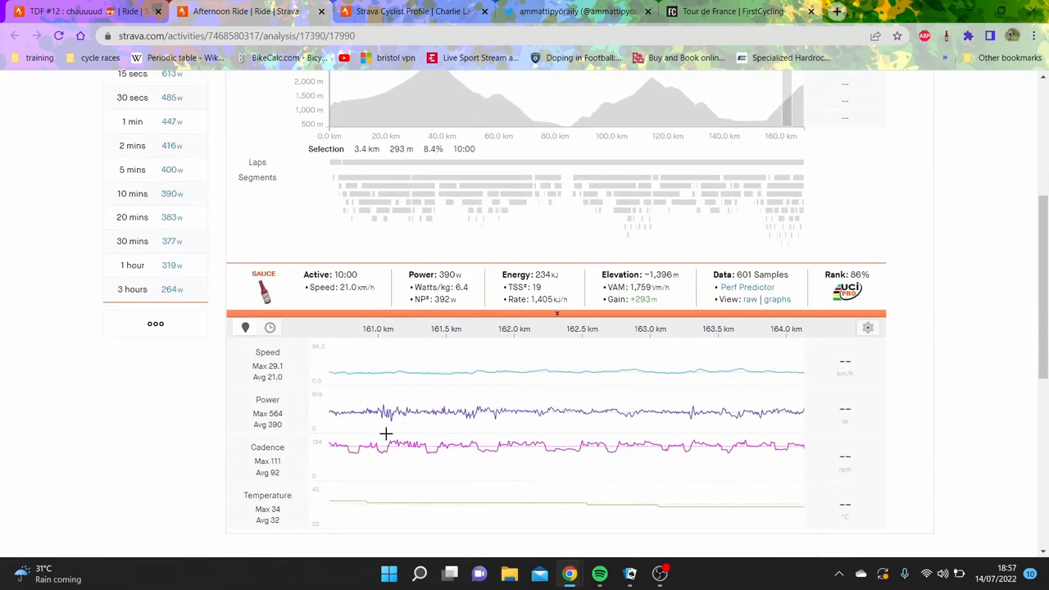
pyautogui.moveTo(462, 440)
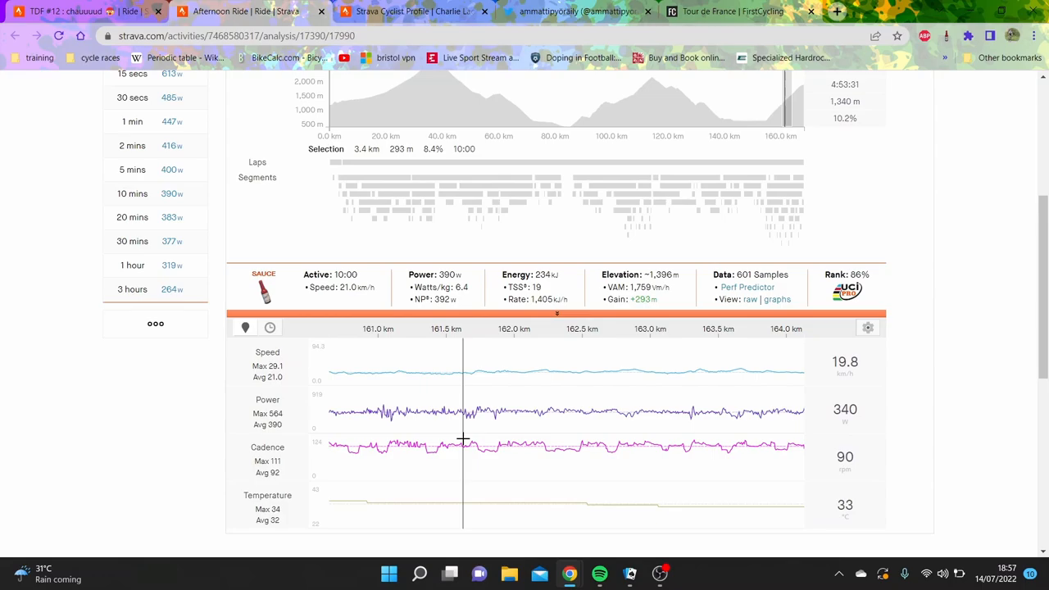
pyautogui.moveTo(642, 456)
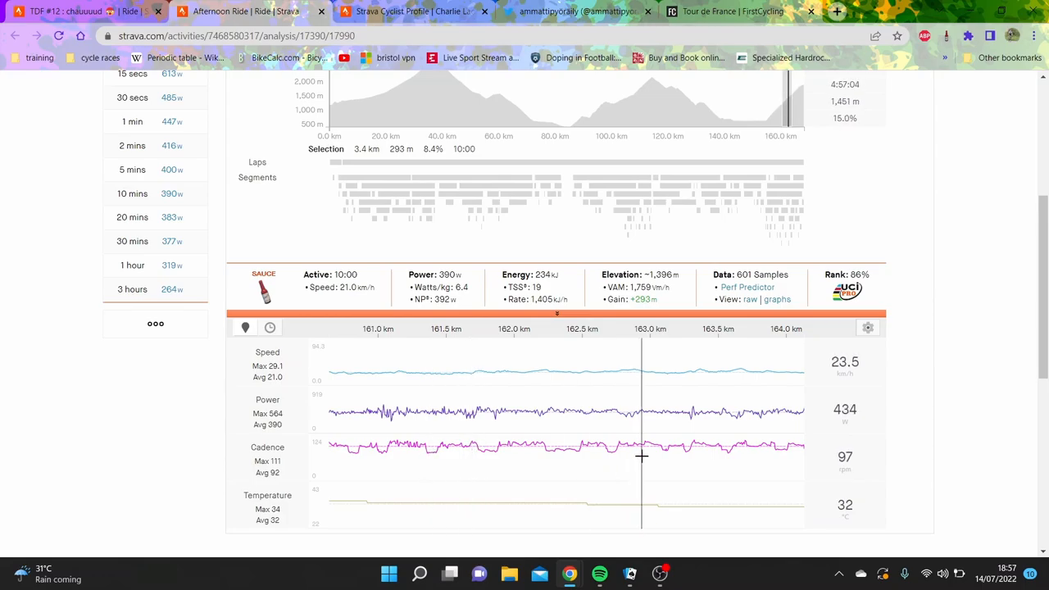
pyautogui.moveTo(543, 465)
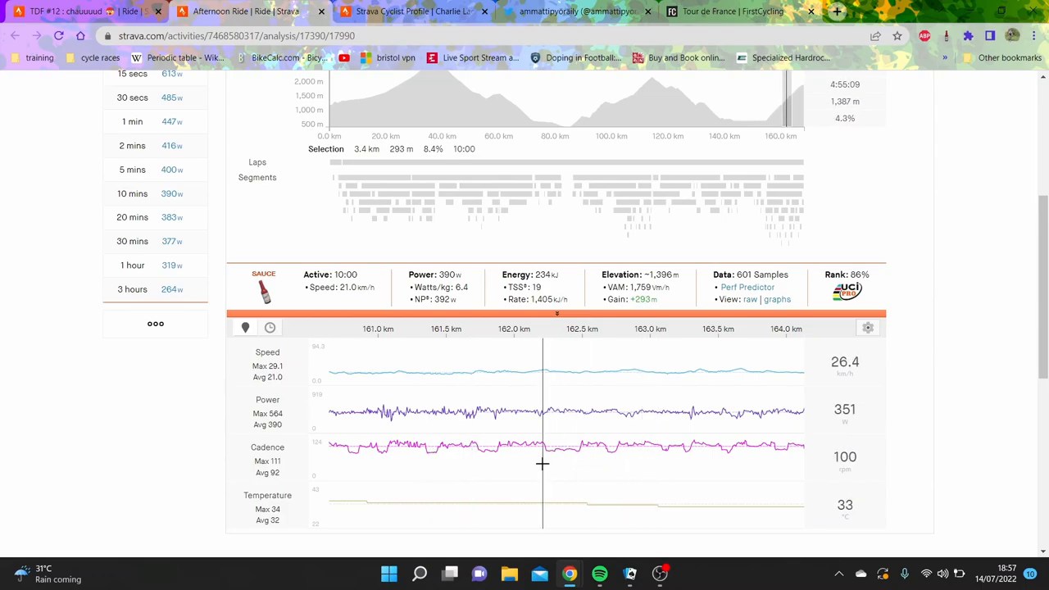
pyautogui.moveTo(547, 461)
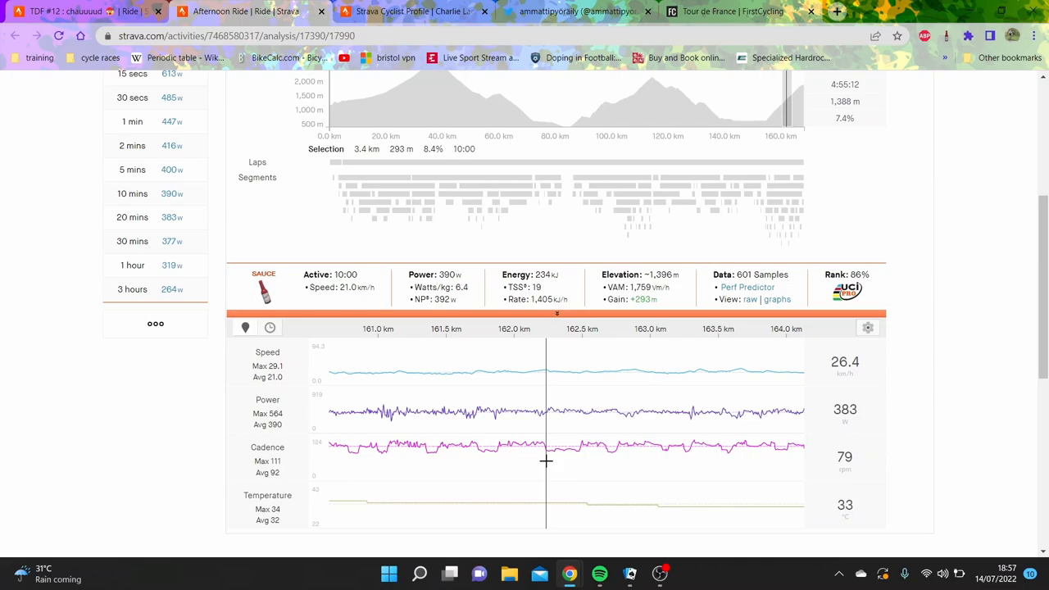
pyautogui.moveTo(535, 459)
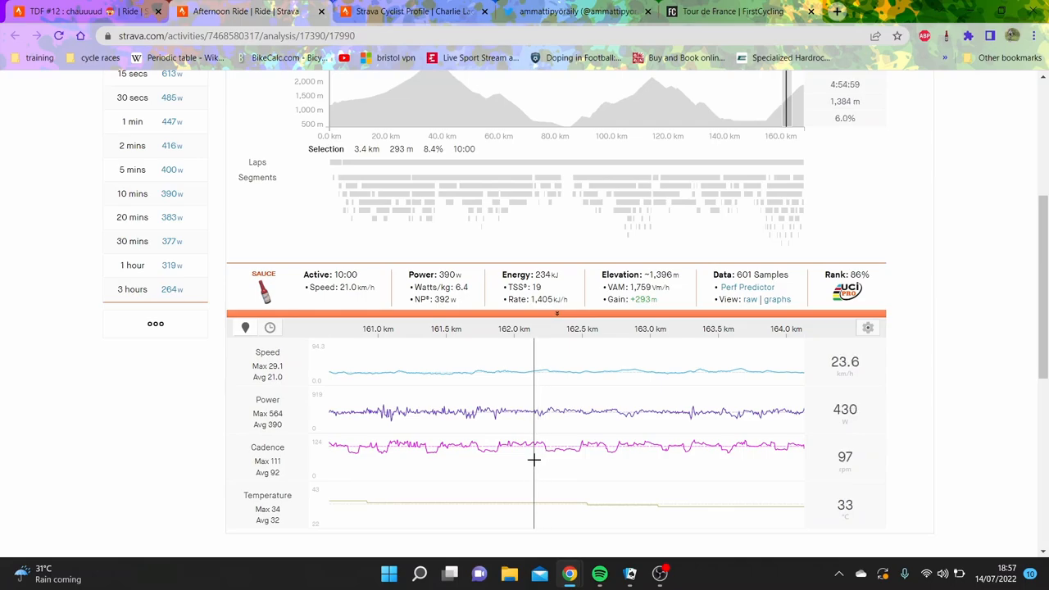
pyautogui.moveTo(487, 410)
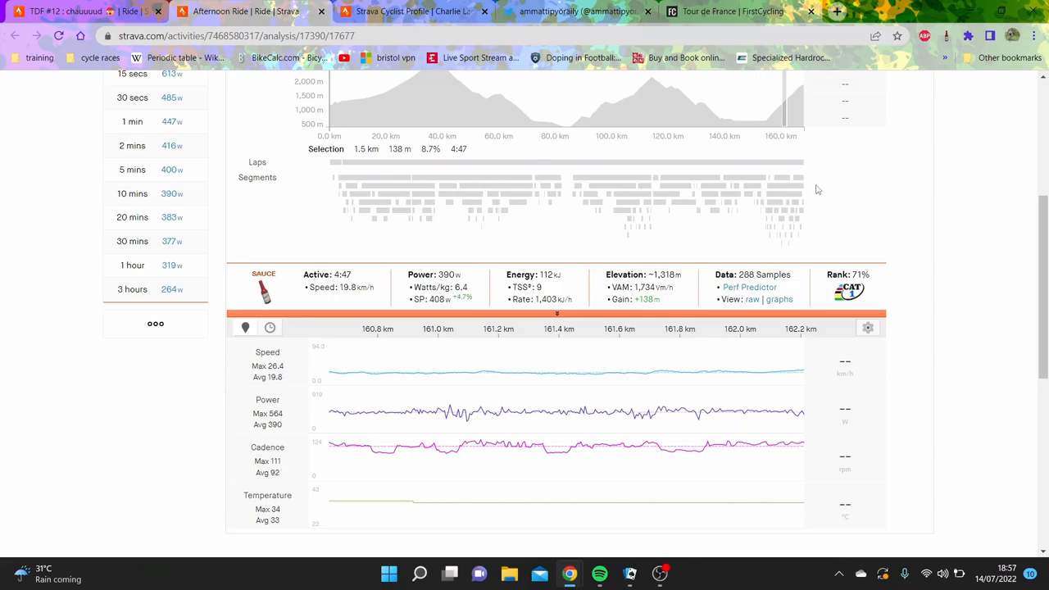
pyautogui.moveTo(784, 193)
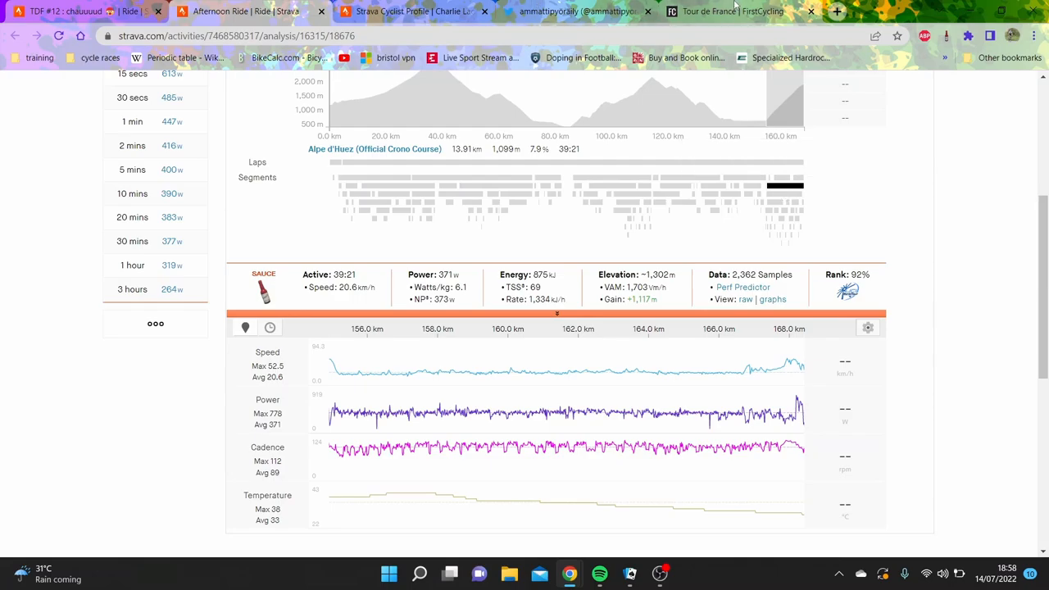
# - Switch to FirstCycling's Tour de France 2022 stage 12 results
pyautogui.click(729, 10)
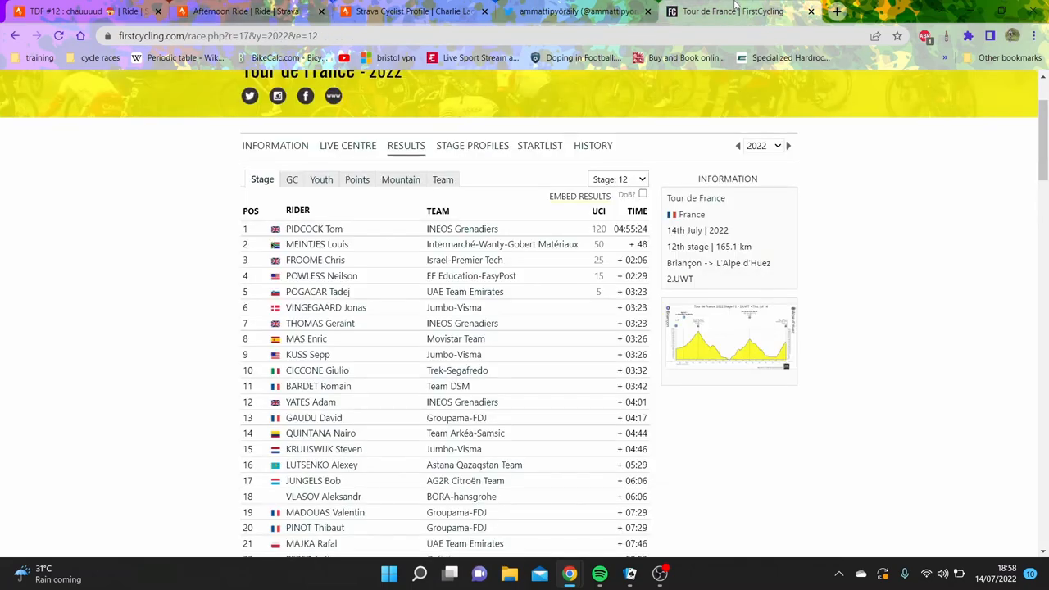